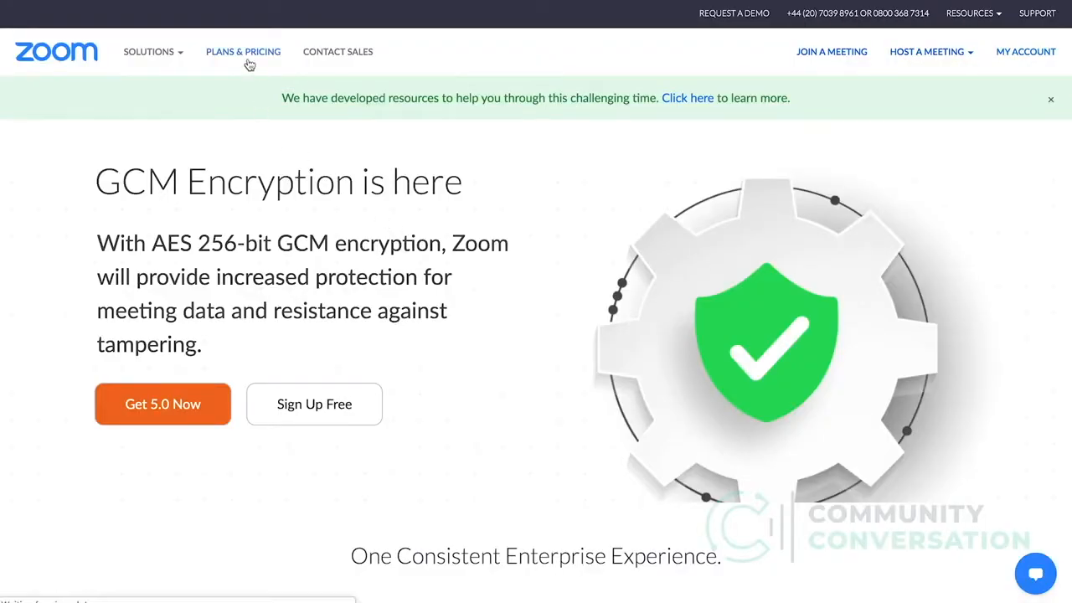
# - Open the meeting plans page listing Basic, Pro, Business and Enterprise tiers
pyautogui.click(243, 51)
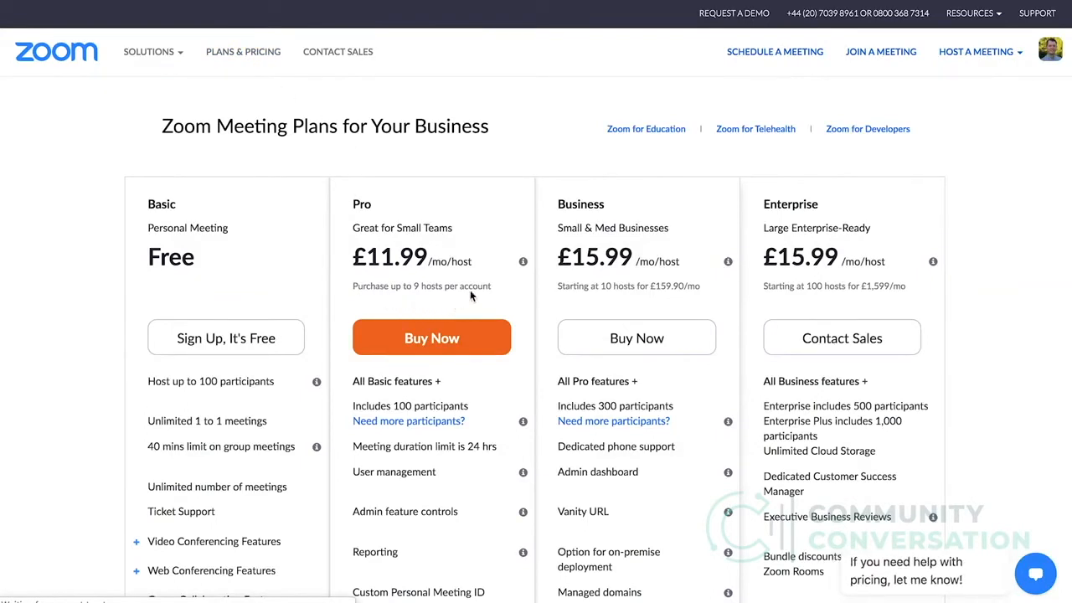
pyautogui.moveTo(341, 273)
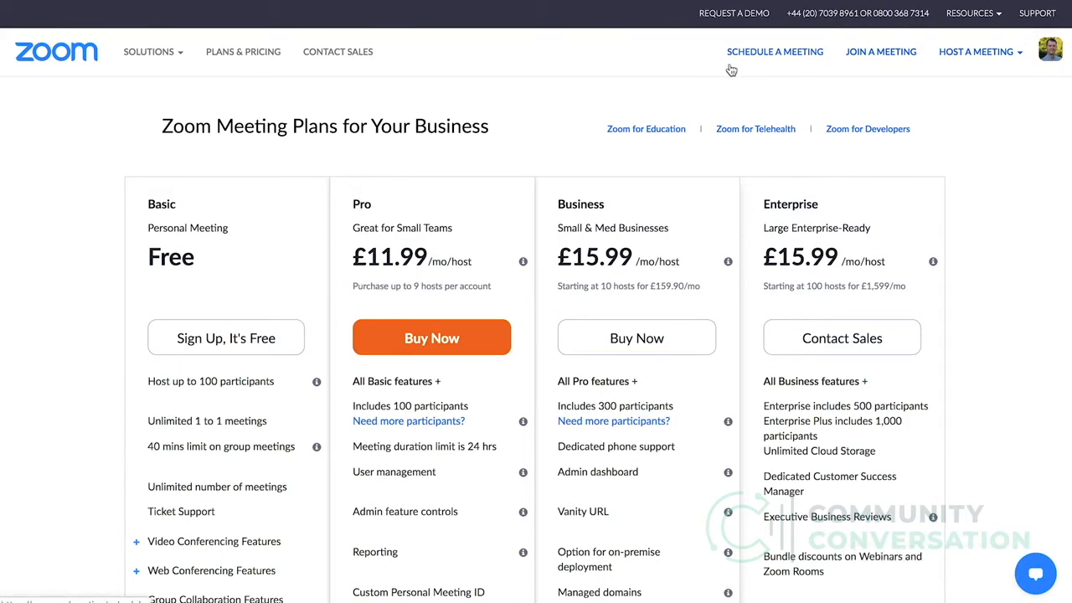
pyautogui.moveTo(779, 56)
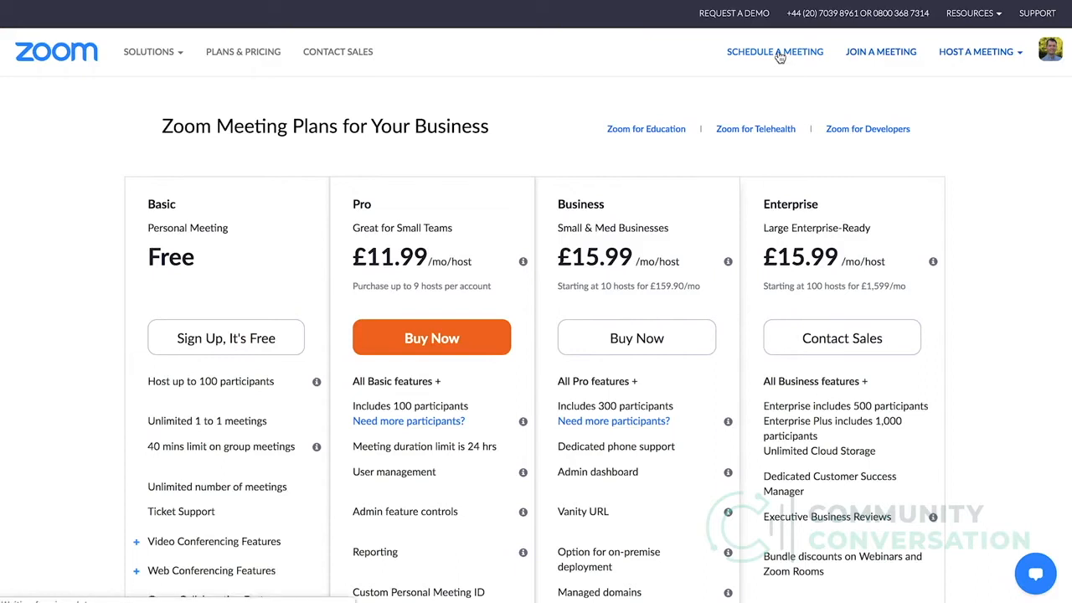
# - Start a new meeting with the topic 'Collingham Community Conversation'
pyautogui.click(775, 51)
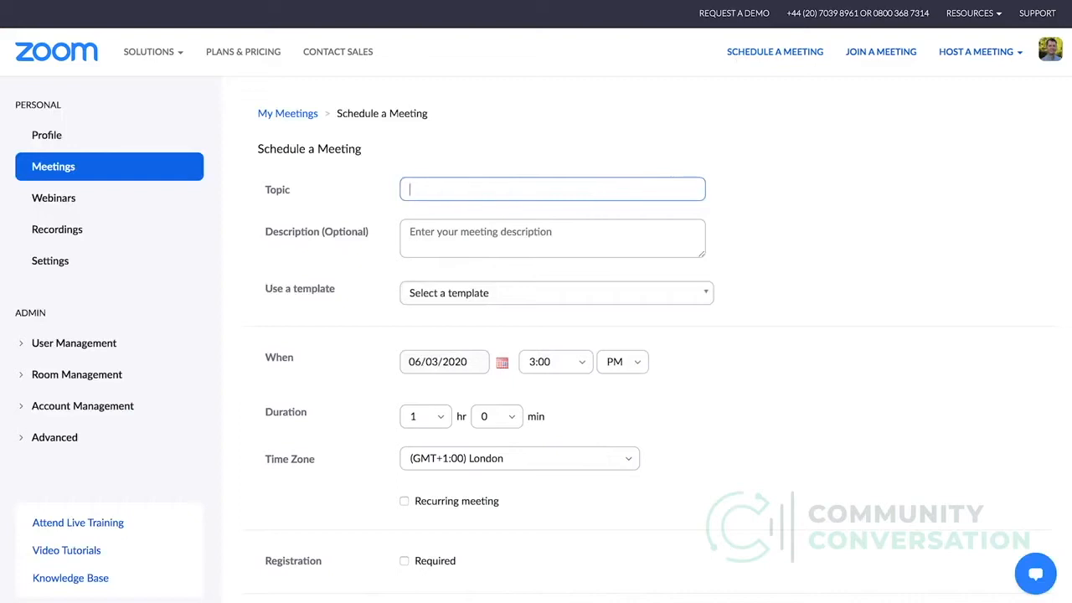
pyautogui.write('Collingham Community Conv')
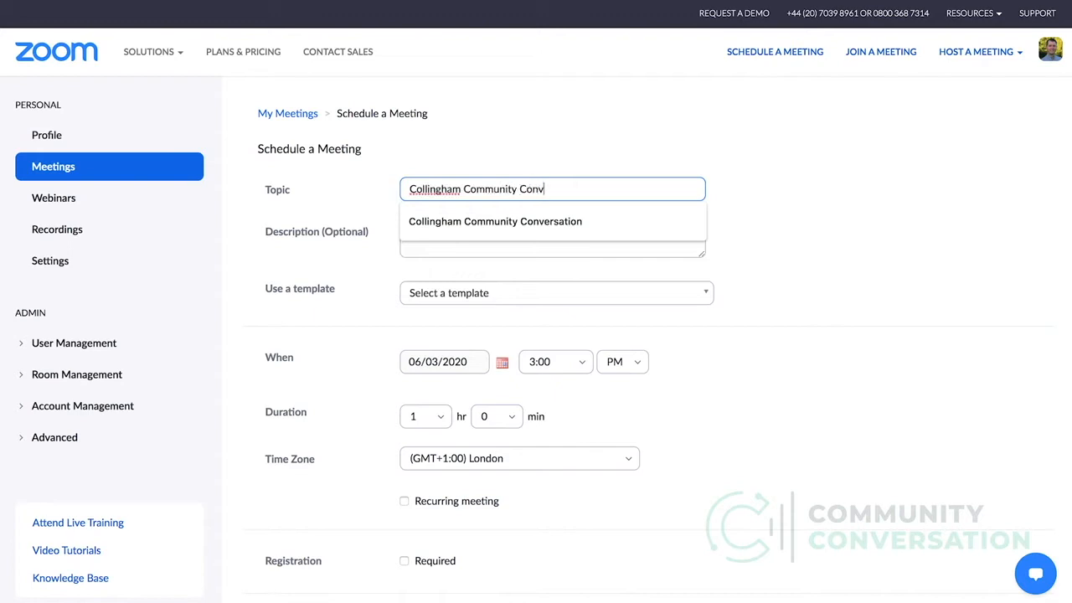
pyautogui.click(494, 221)
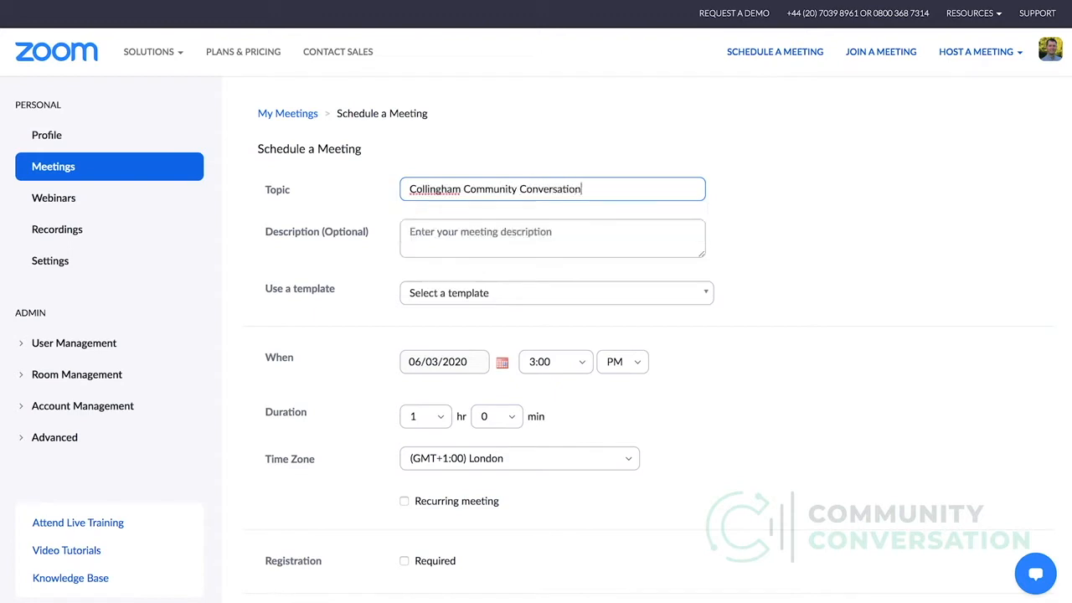
pyautogui.moveTo(362, 251)
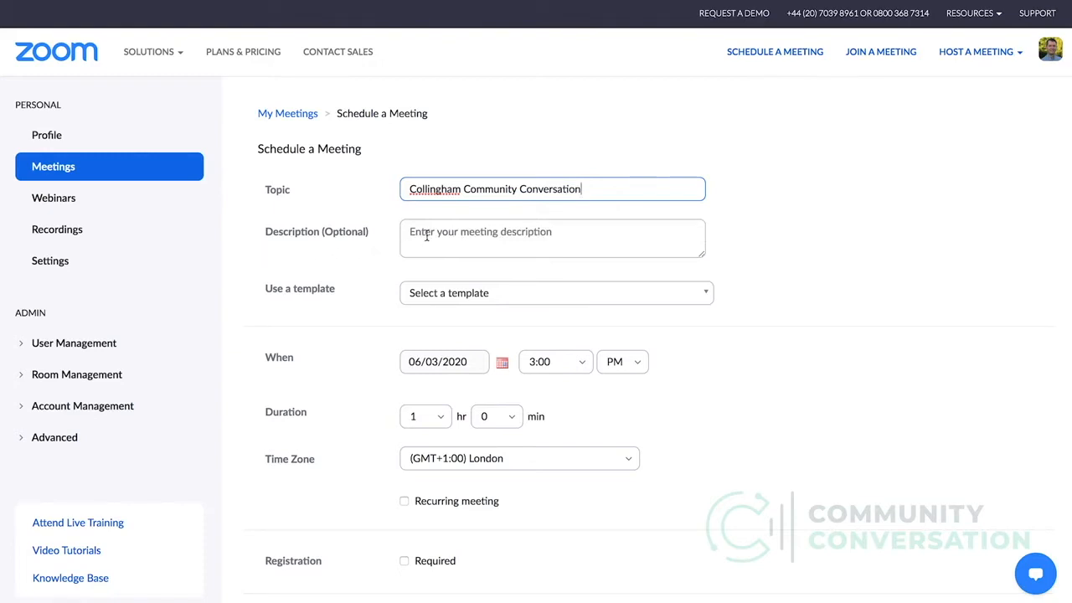
pyautogui.moveTo(433, 267)
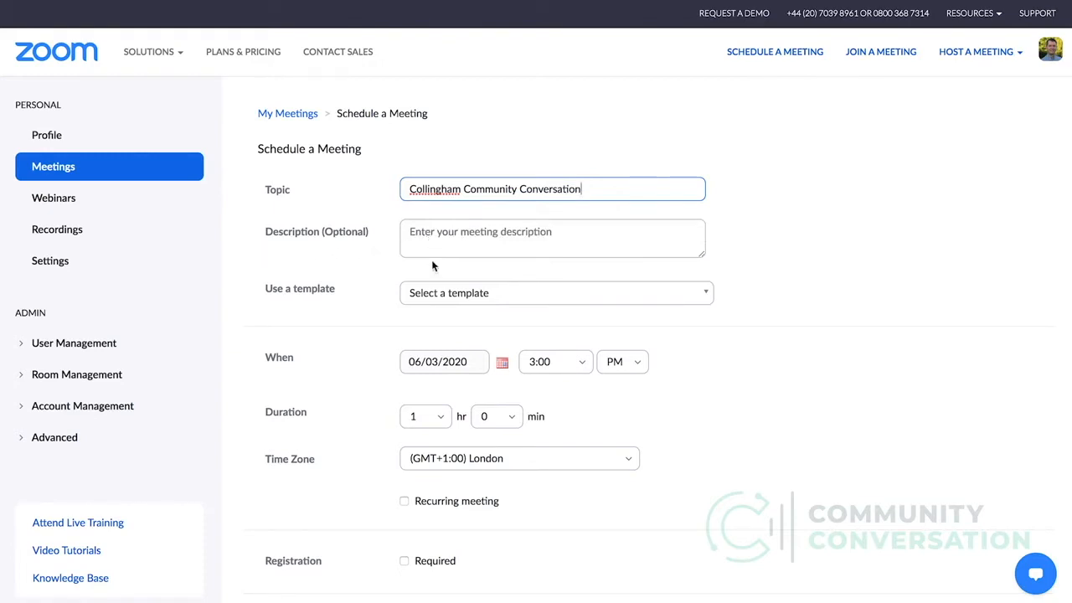
pyautogui.moveTo(438, 340)
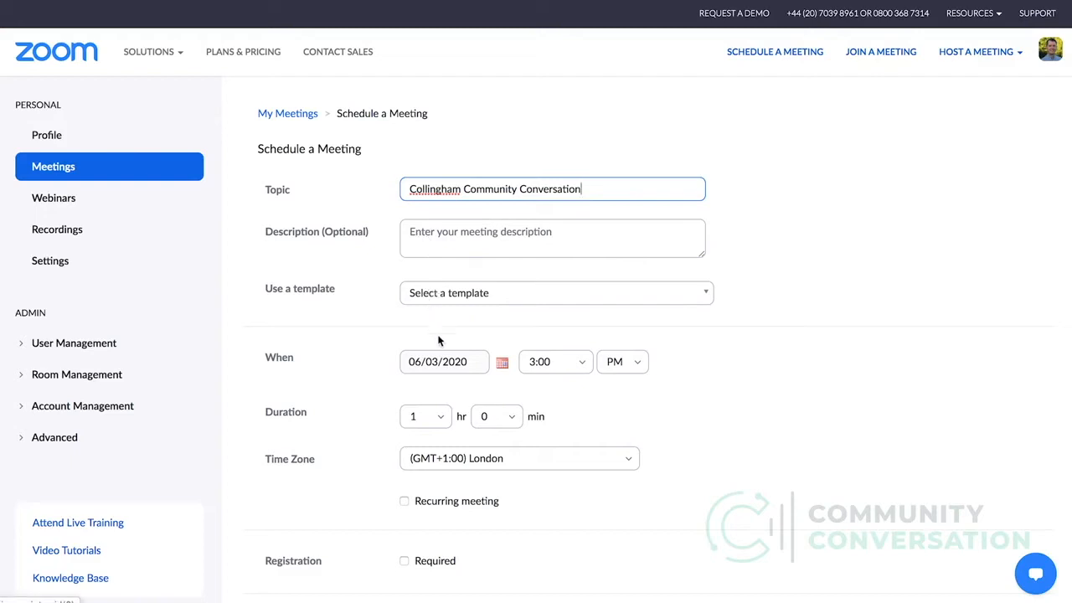
# - Set the meeting for 06/09/2020 at 6:00 PM and require registration
pyautogui.click(502, 362)
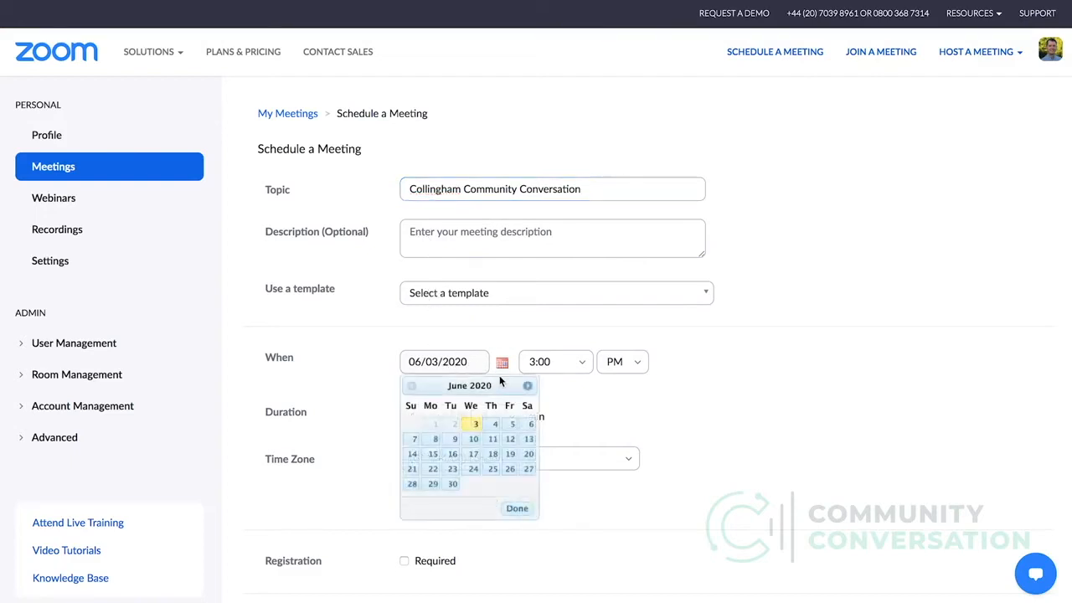
pyautogui.click(548, 361)
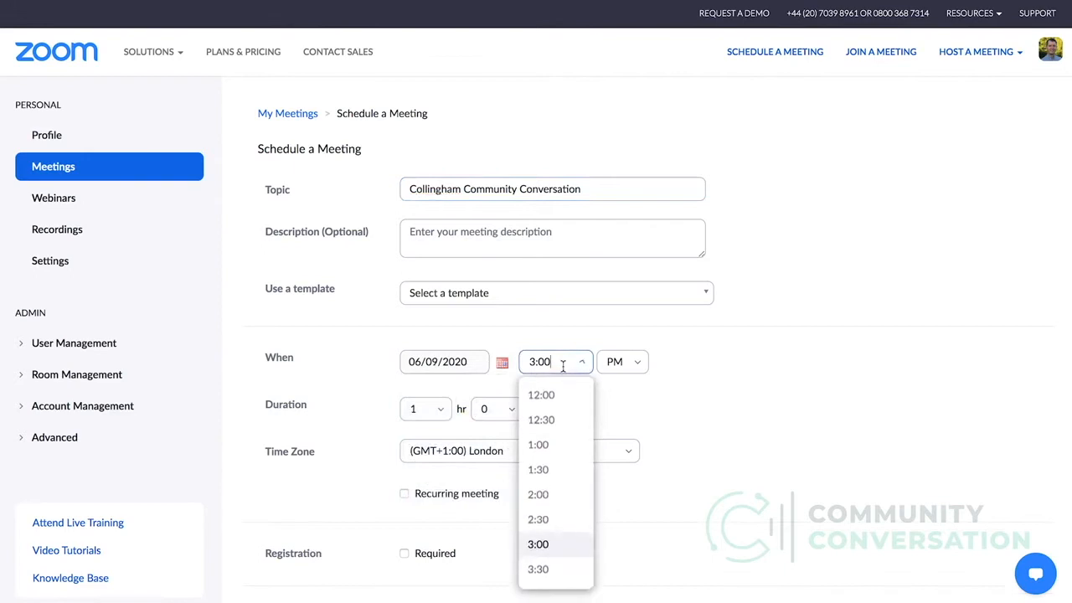
pyautogui.scroll(-3)
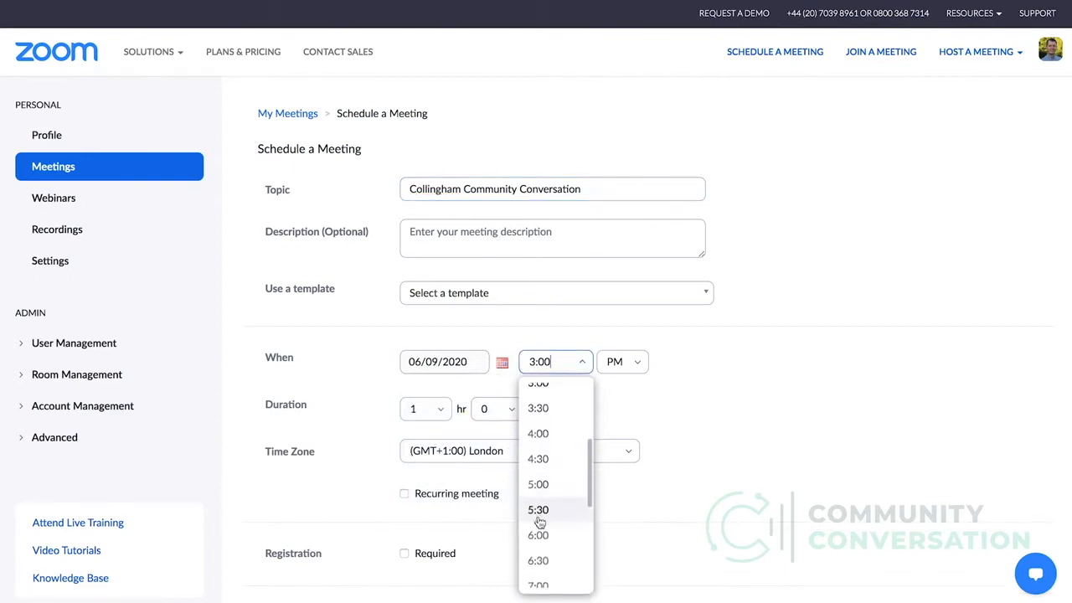
pyautogui.click(538, 534)
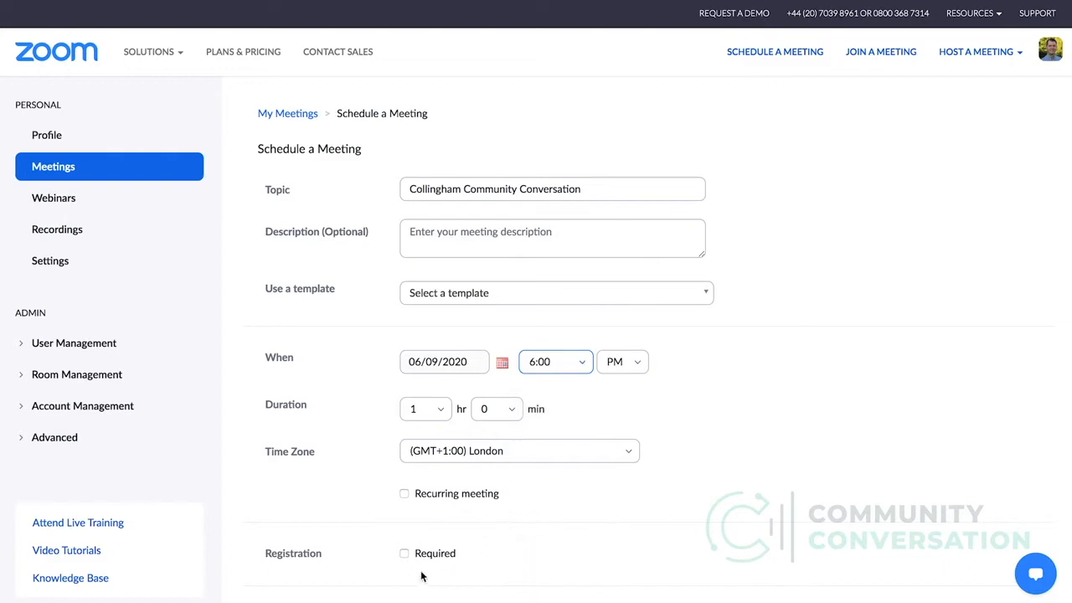
pyautogui.click(405, 553)
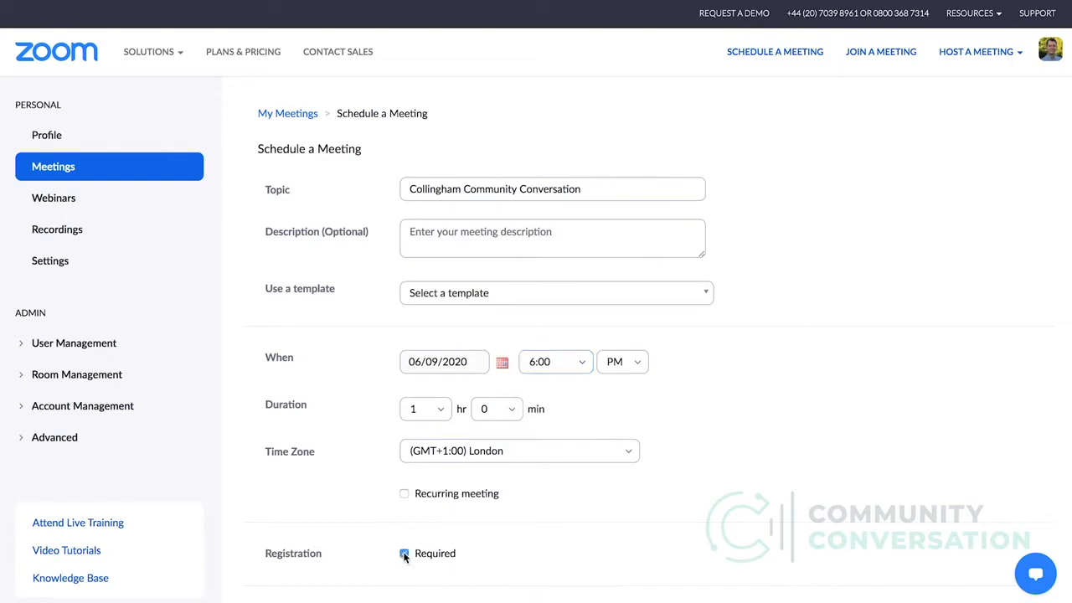
pyautogui.click(405, 552)
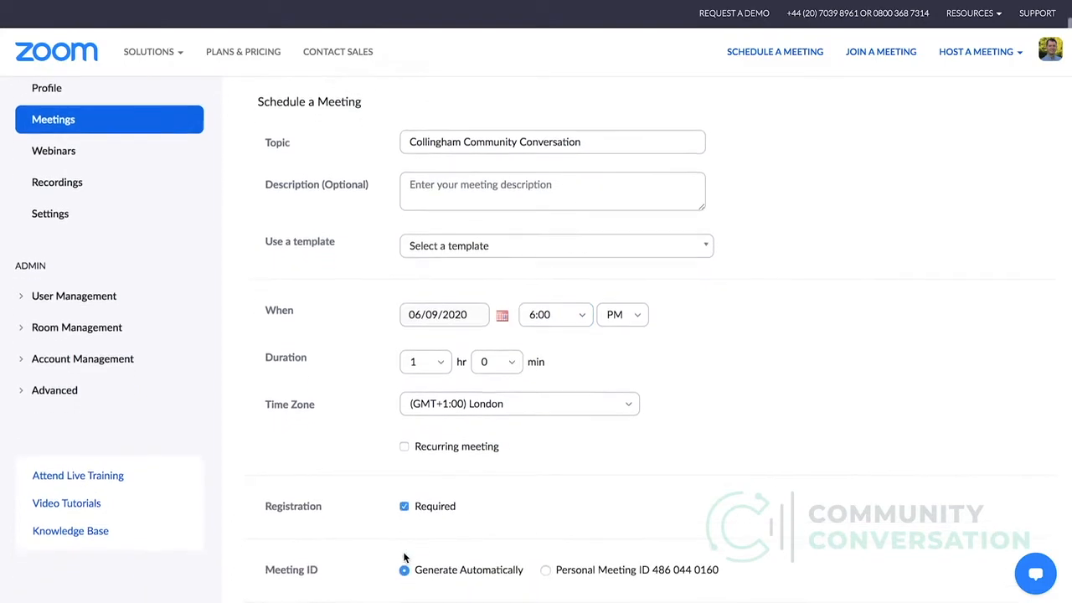
# - Turn off the meeting password and limit audio to computer audio only
pyautogui.scroll(-3)
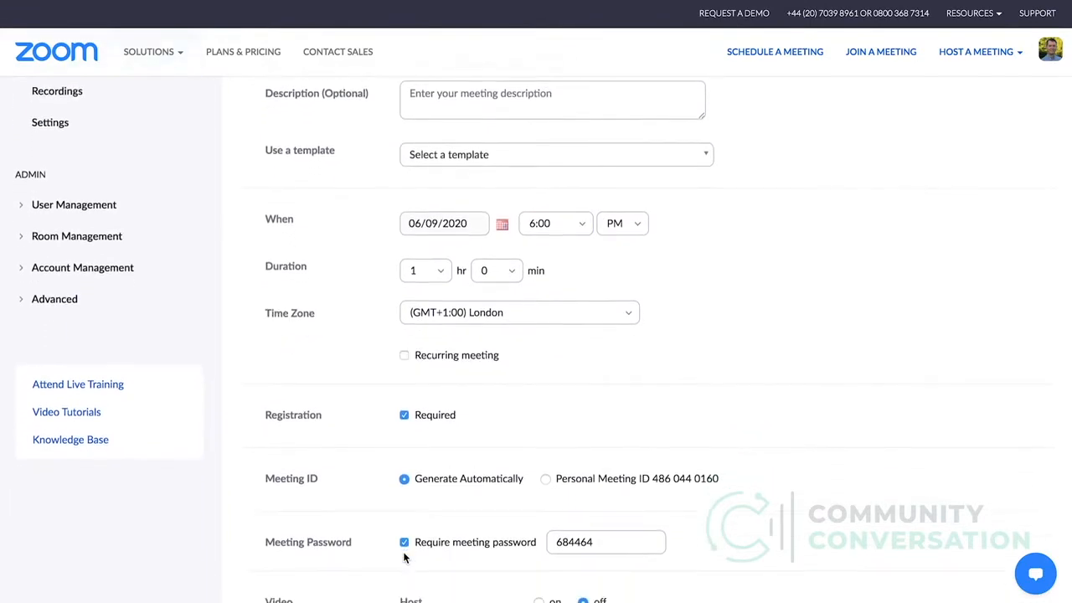
pyautogui.scroll(-3)
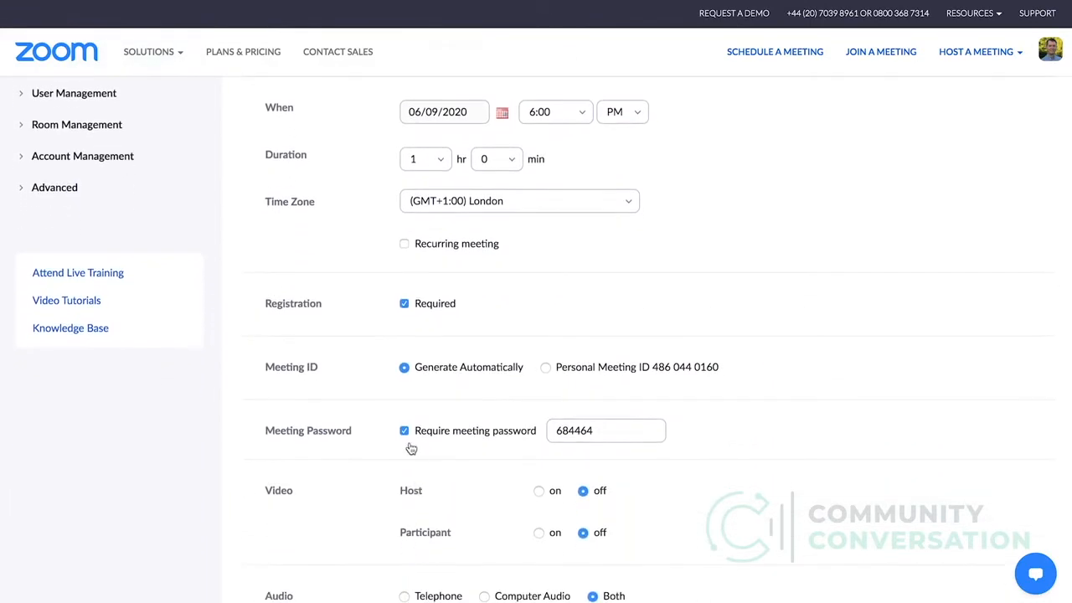
pyautogui.click(404, 430)
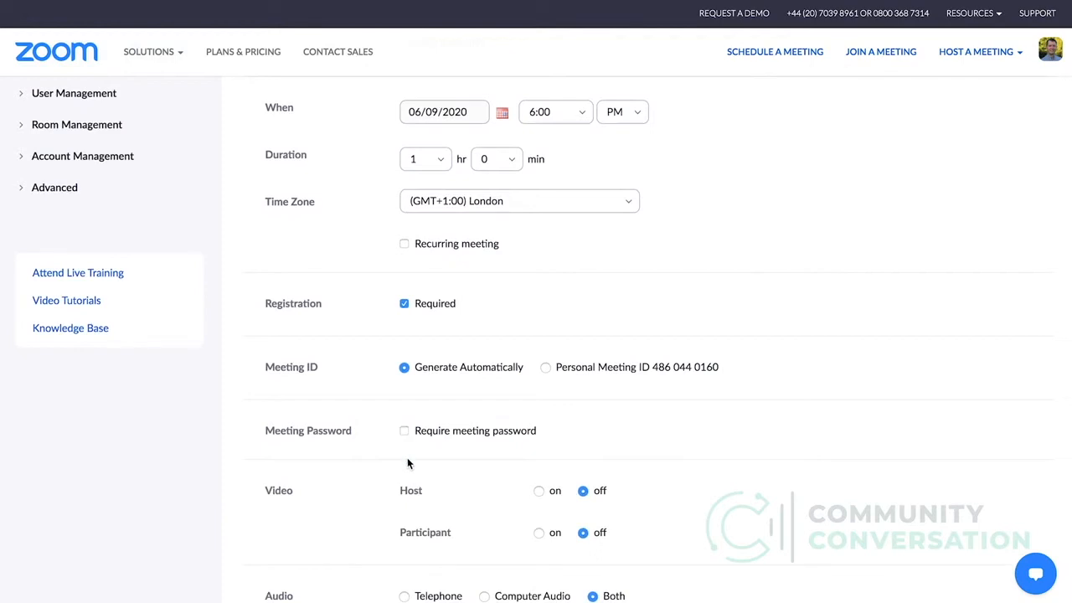
pyautogui.scroll(-3)
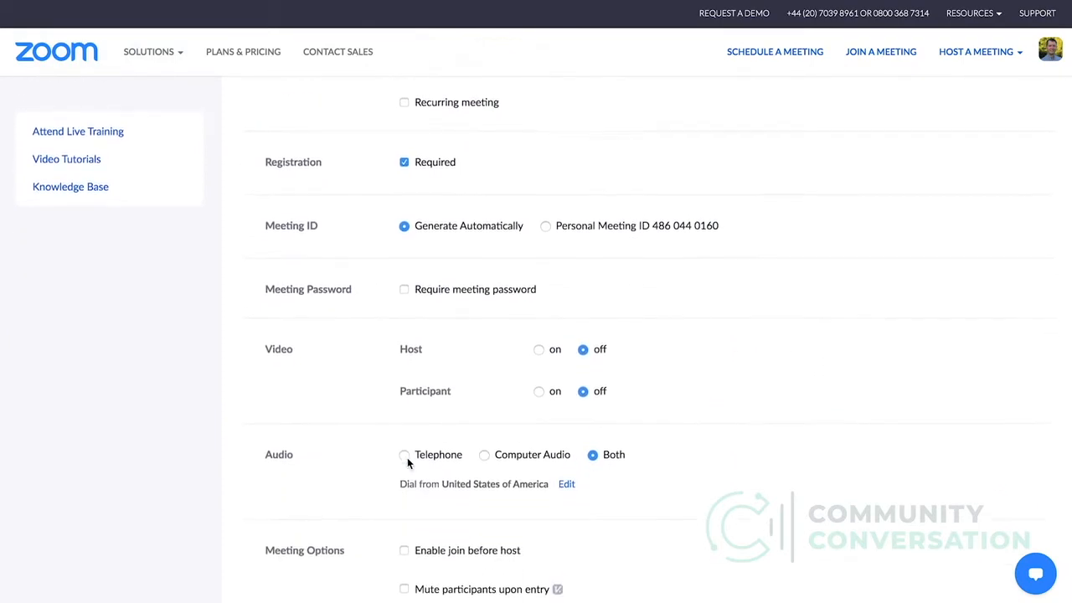
pyautogui.scroll(3)
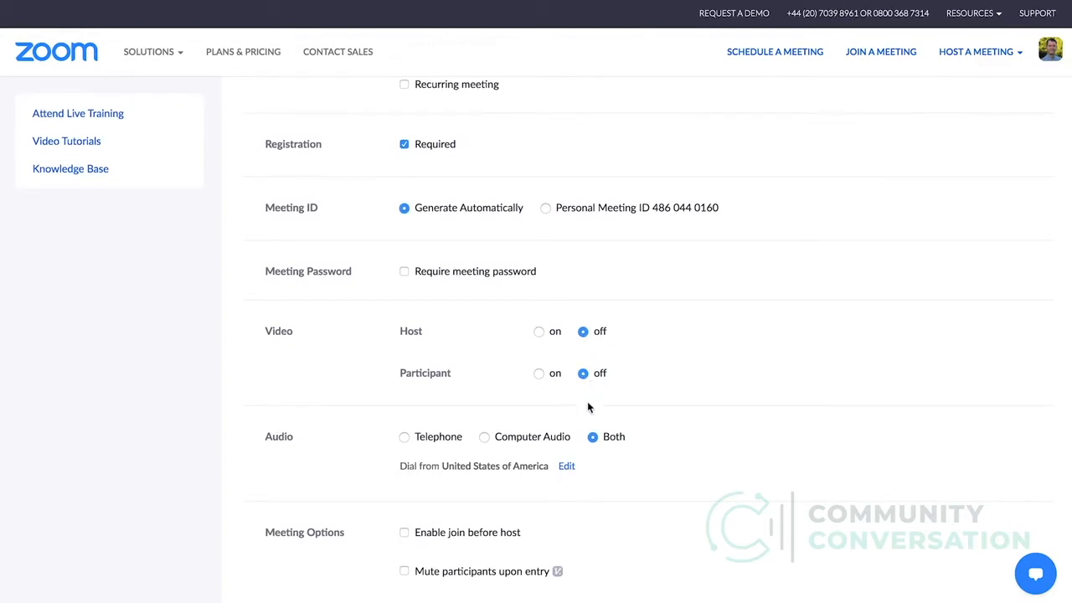
pyautogui.scroll(-3)
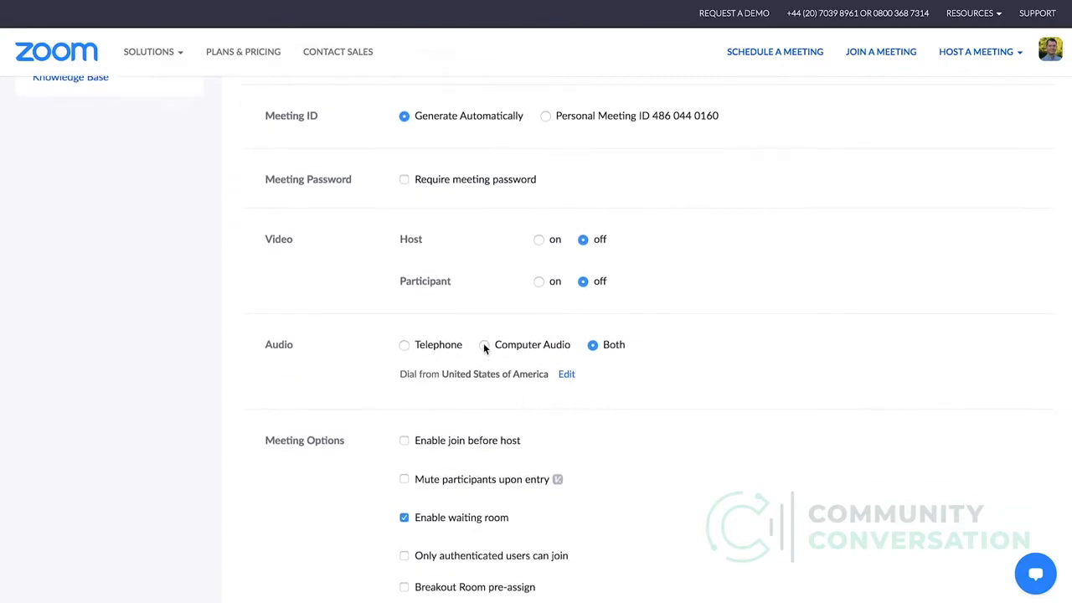
pyautogui.click(484, 344)
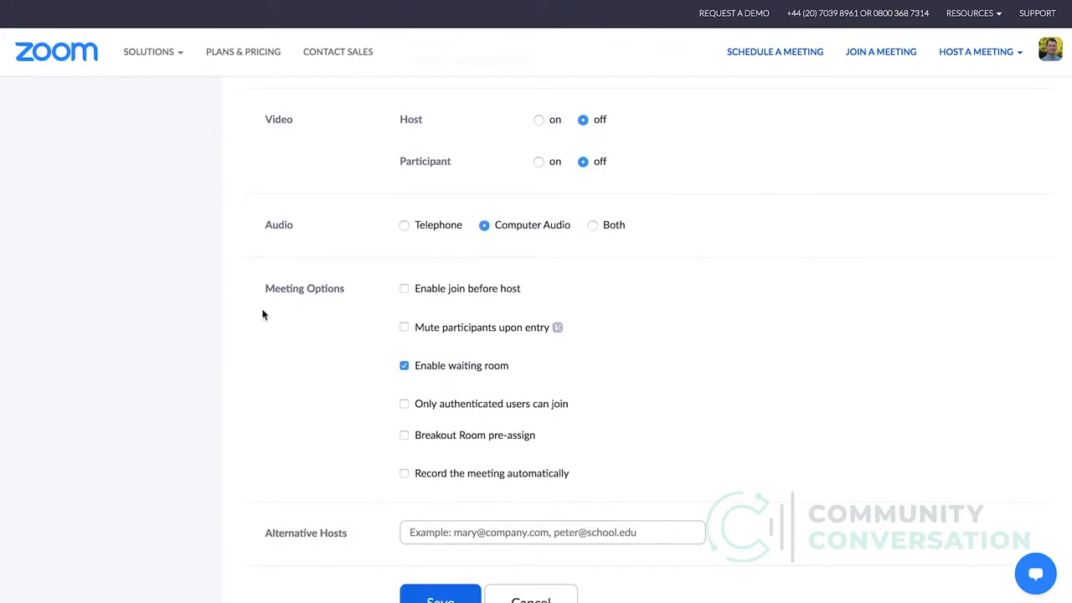
pyautogui.moveTo(374, 318)
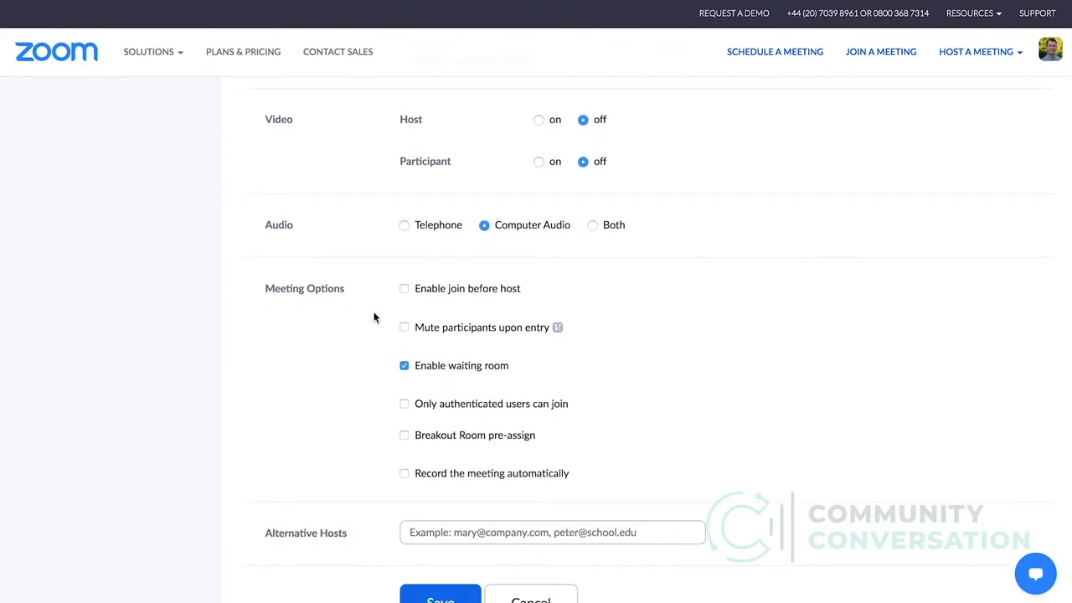
# - Mute participants on entry, record automatically on the local computer, and save
pyautogui.click(405, 327)
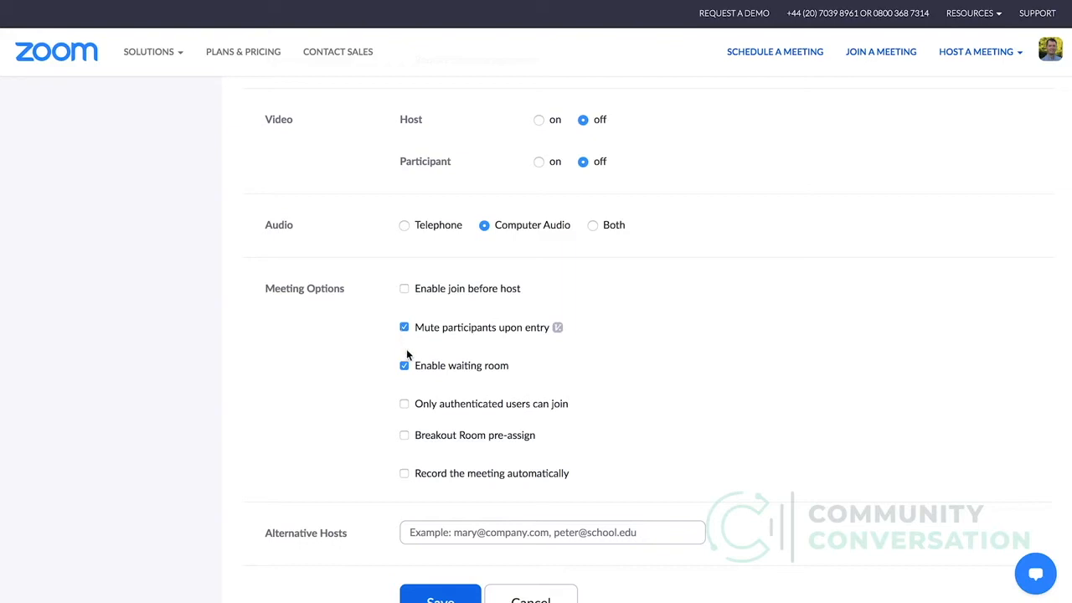
pyautogui.moveTo(411, 455)
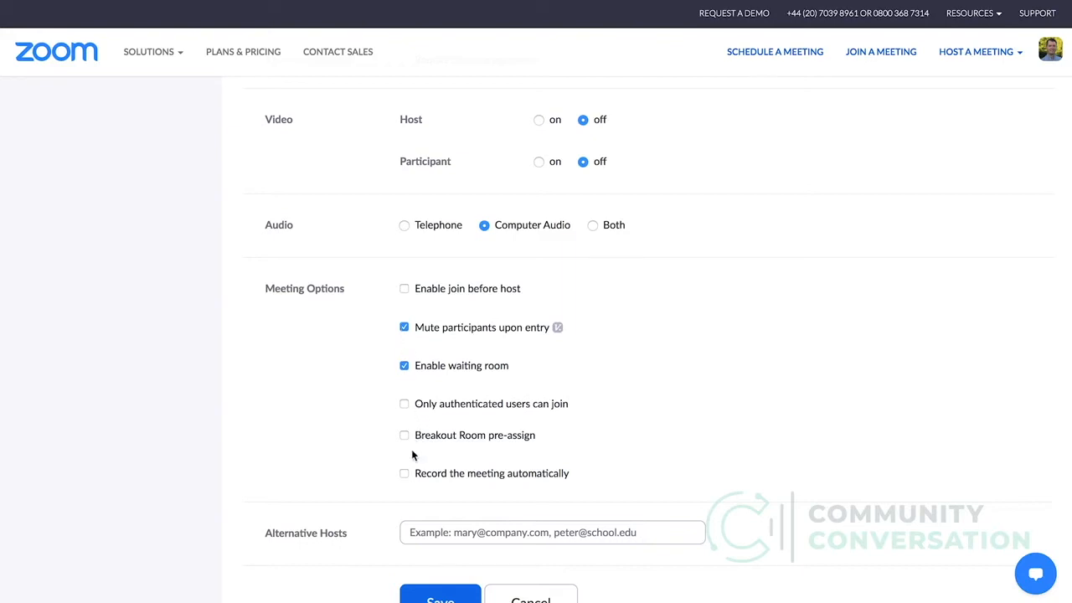
pyautogui.click(405, 473)
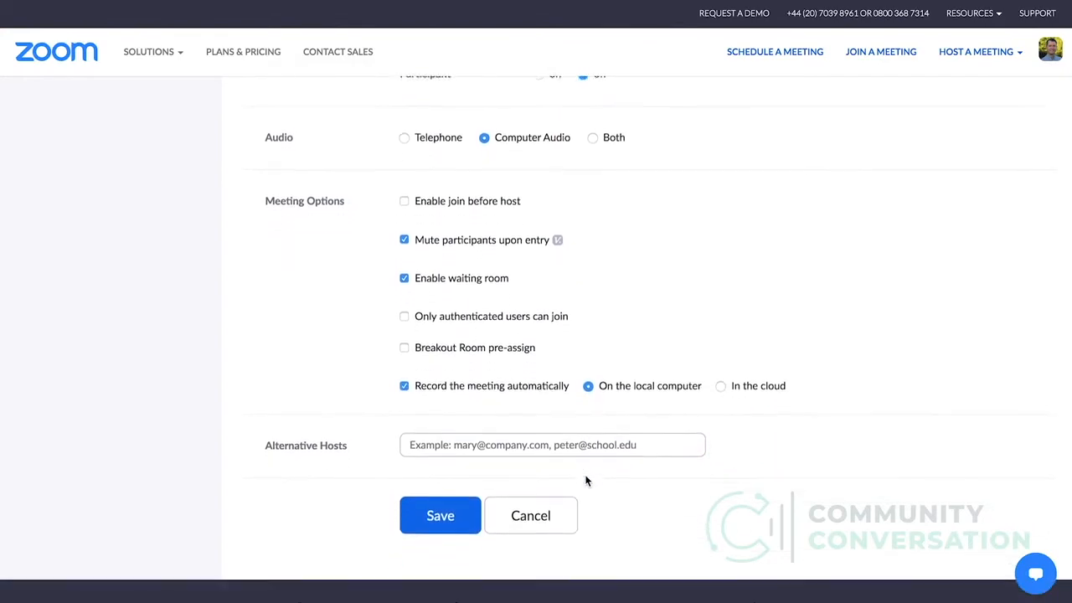
pyautogui.scroll(-3)
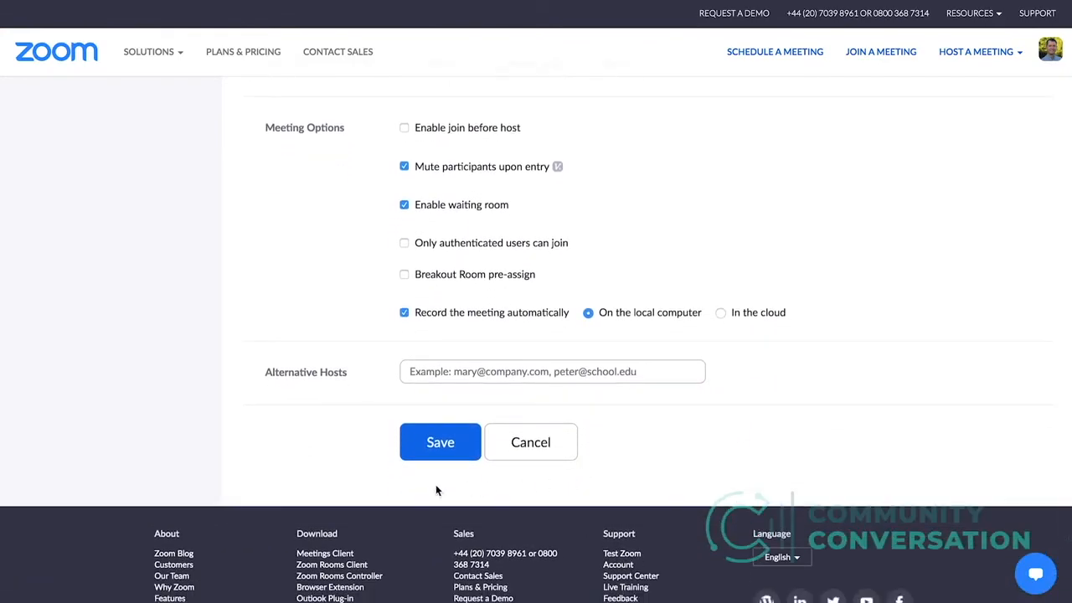
pyautogui.moveTo(440, 442)
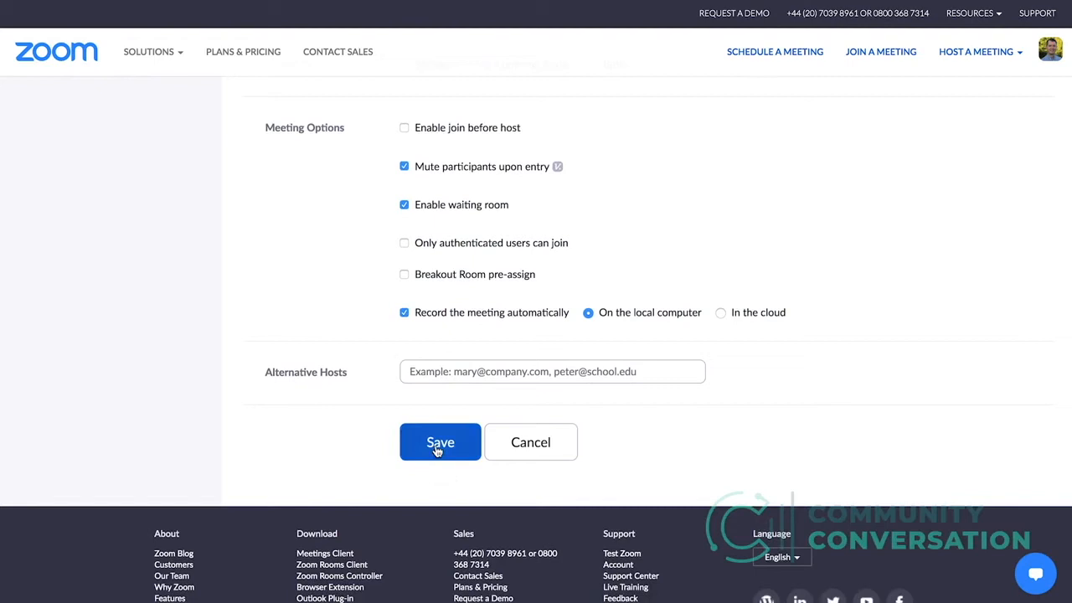
pyautogui.click(440, 442)
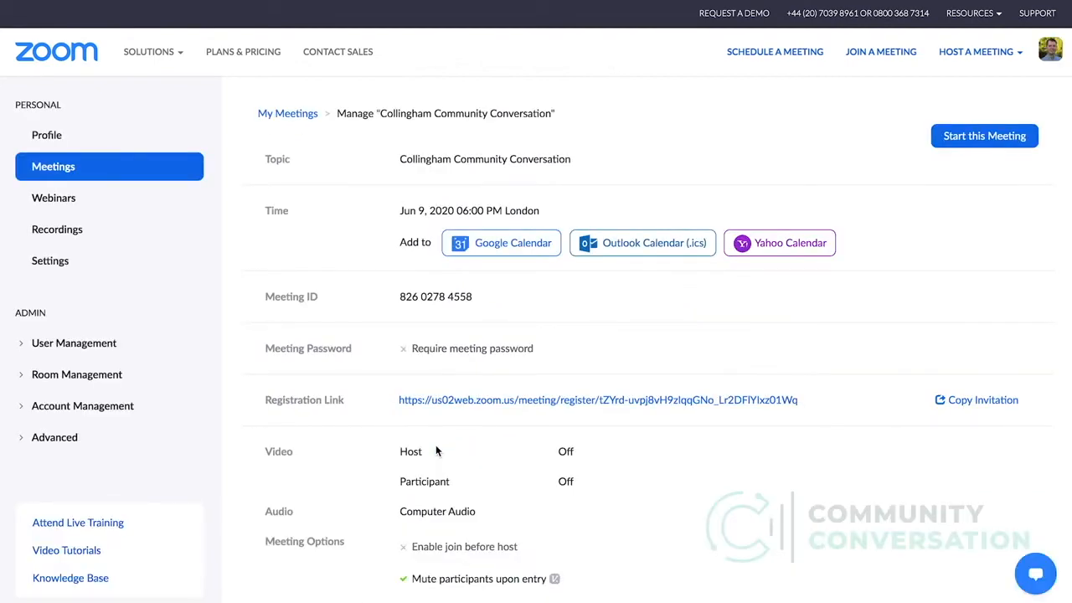
pyautogui.moveTo(695, 421)
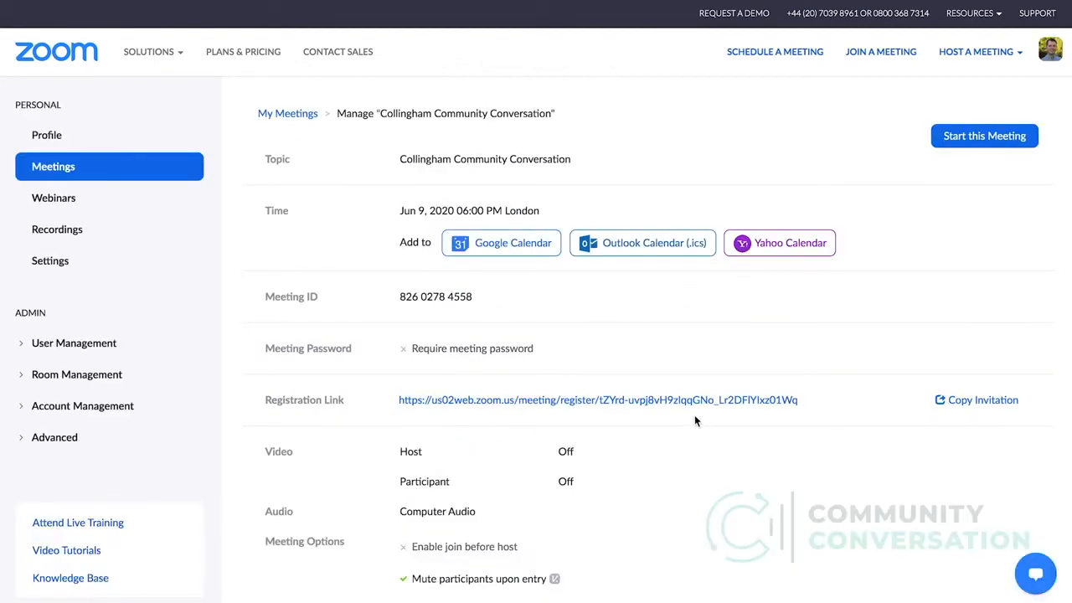
pyautogui.moveTo(632, 419)
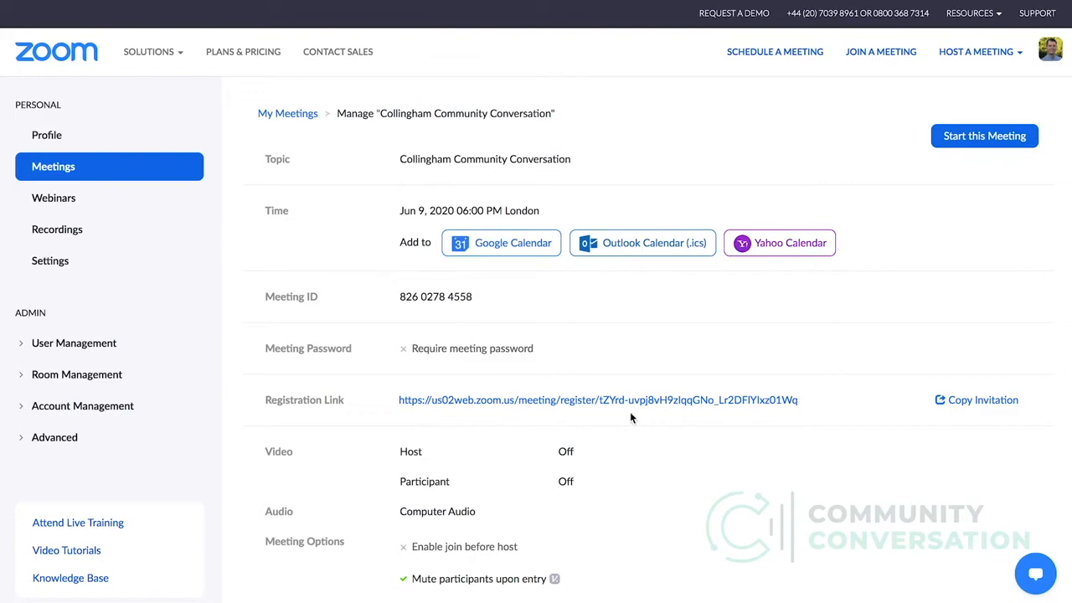
pyautogui.moveTo(538, 422)
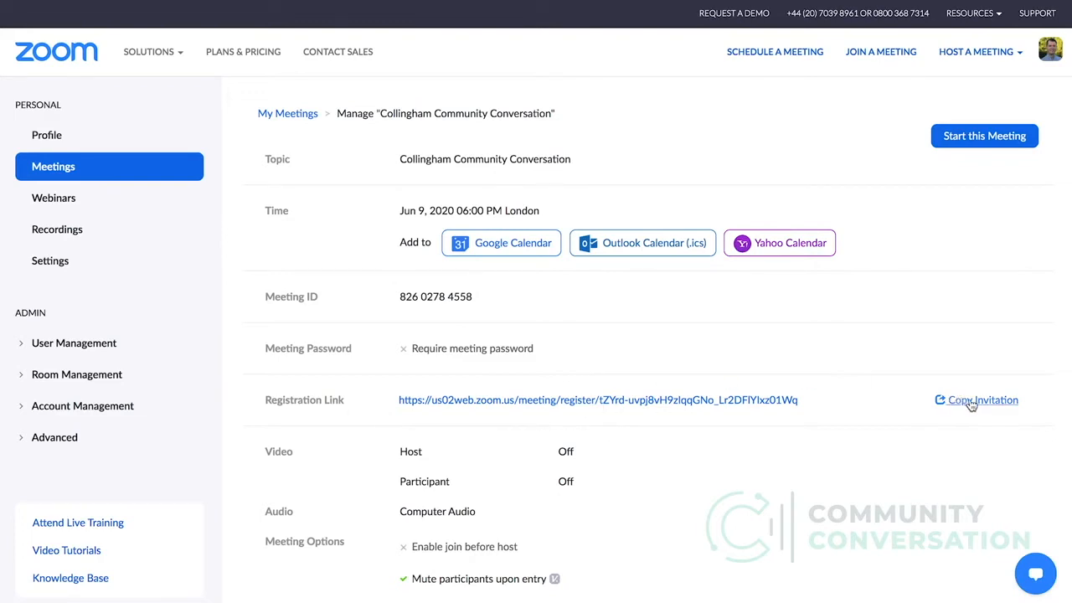
# - Copy the meeting invitation with its registration link, then close the invitation window
pyautogui.click(981, 400)
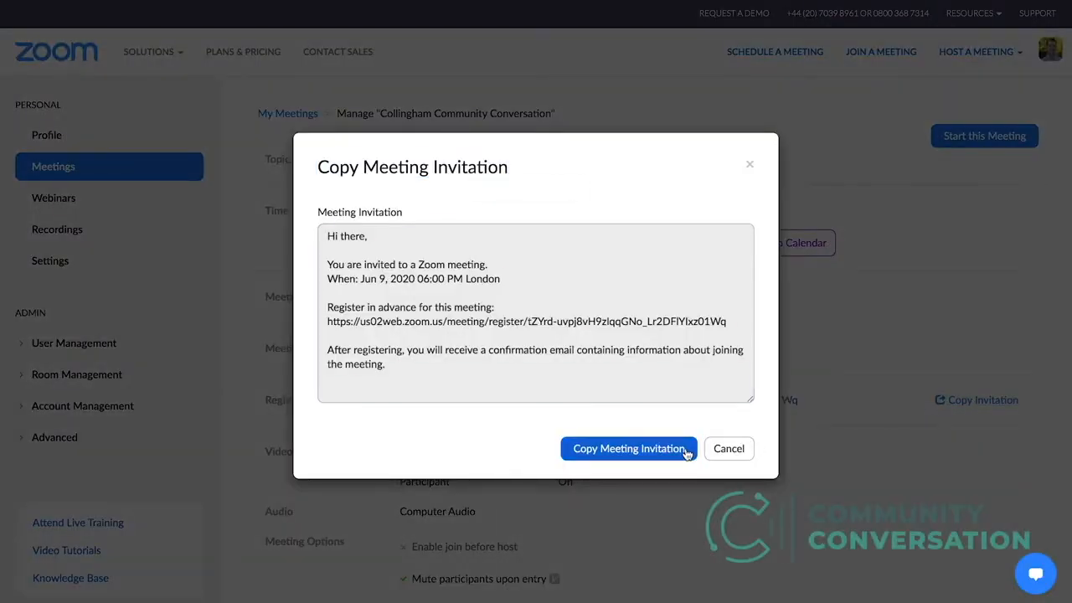
pyautogui.click(629, 448)
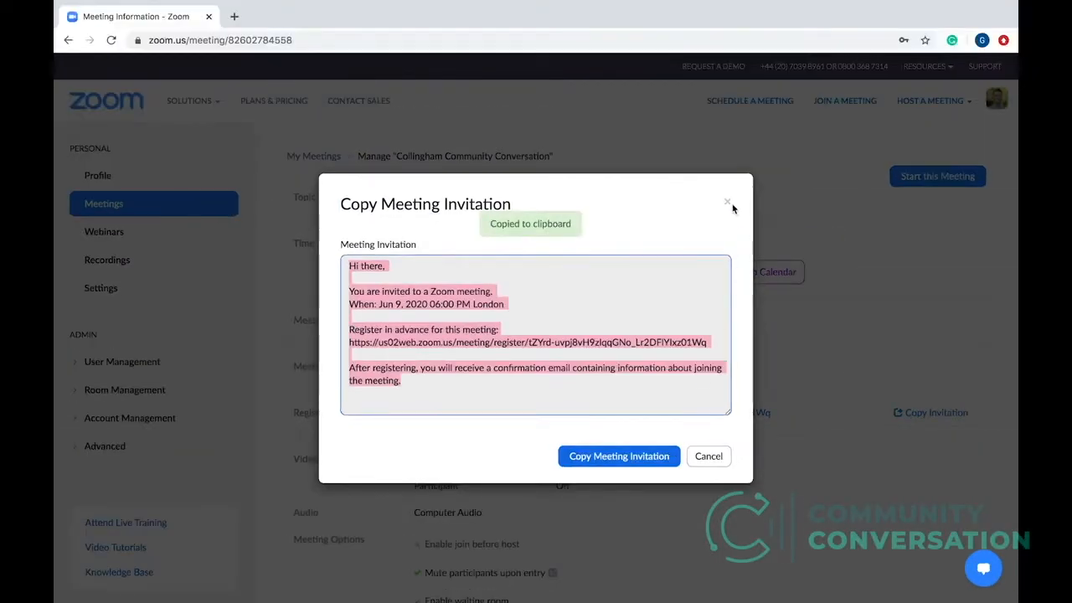
pyautogui.click(727, 201)
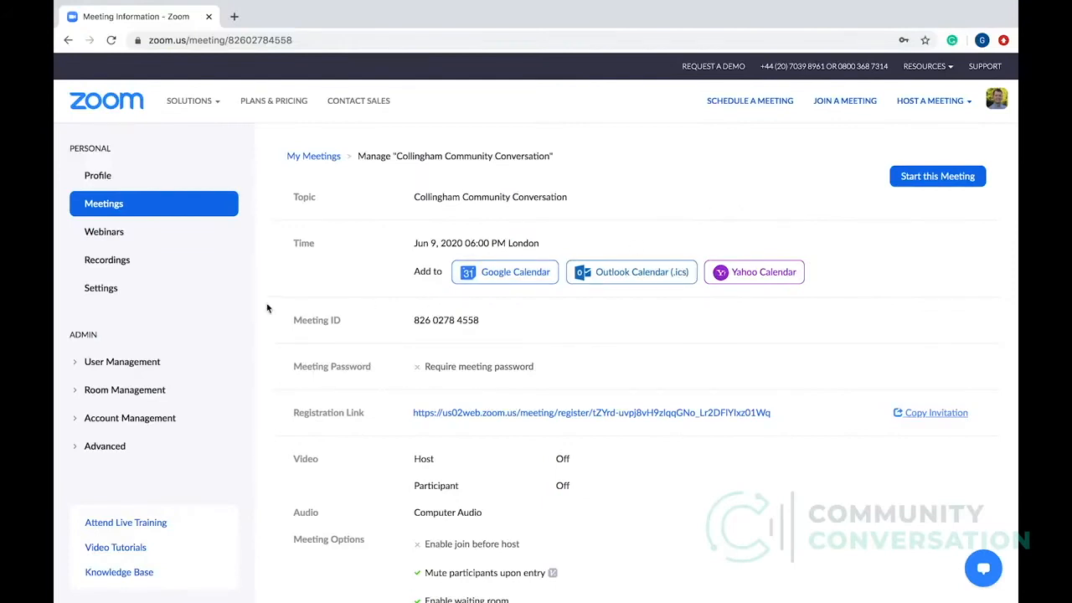
pyautogui.moveTo(100, 289)
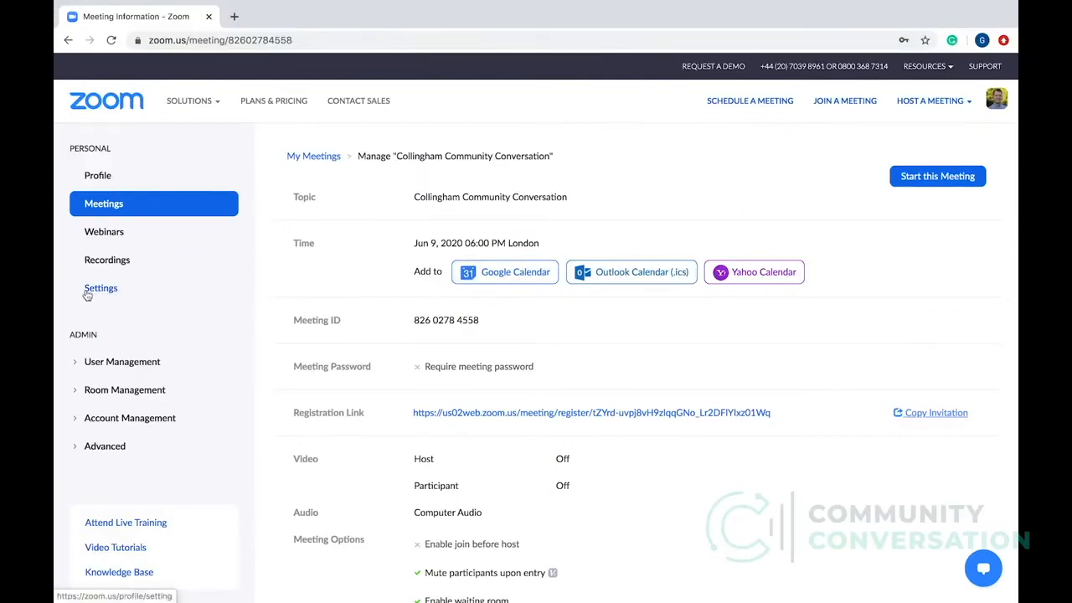
pyautogui.moveTo(101, 293)
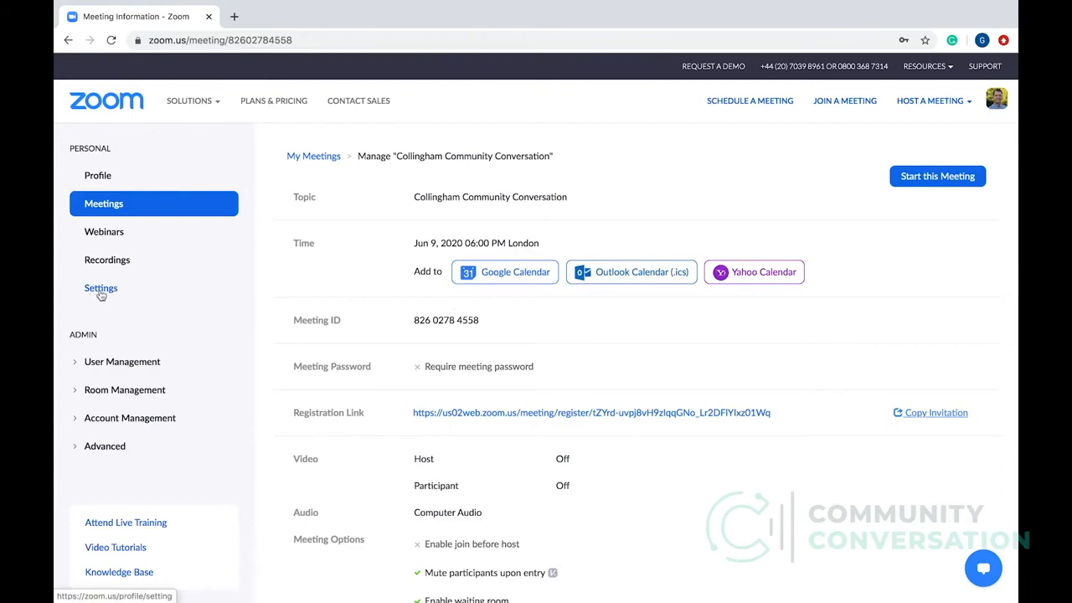
# - Browse the account Meeting settings, including audio type and join-before-host options
pyautogui.click(100, 287)
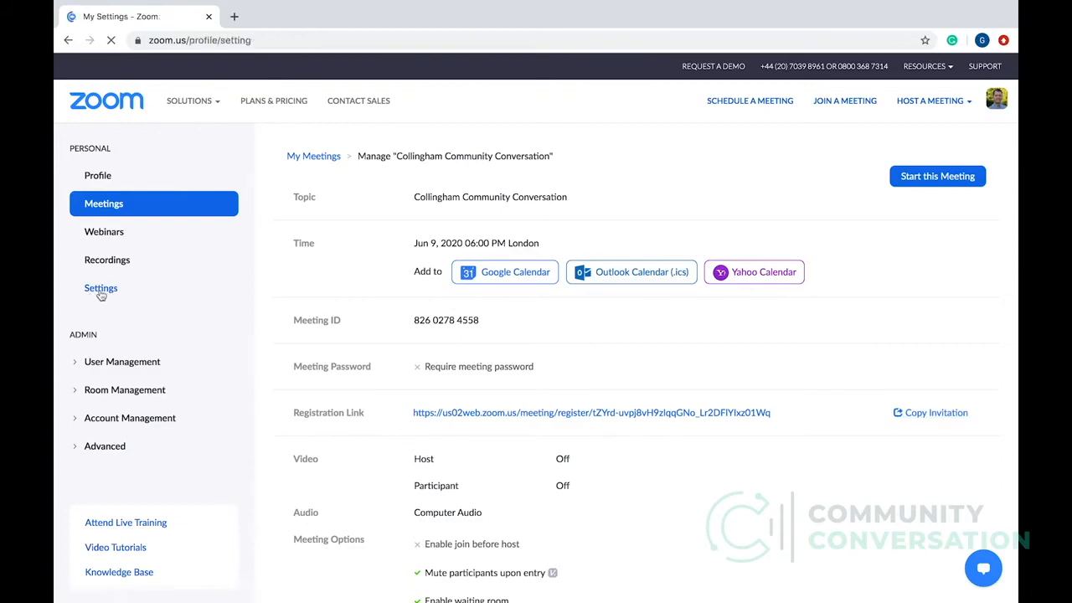
pyautogui.click(100, 287)
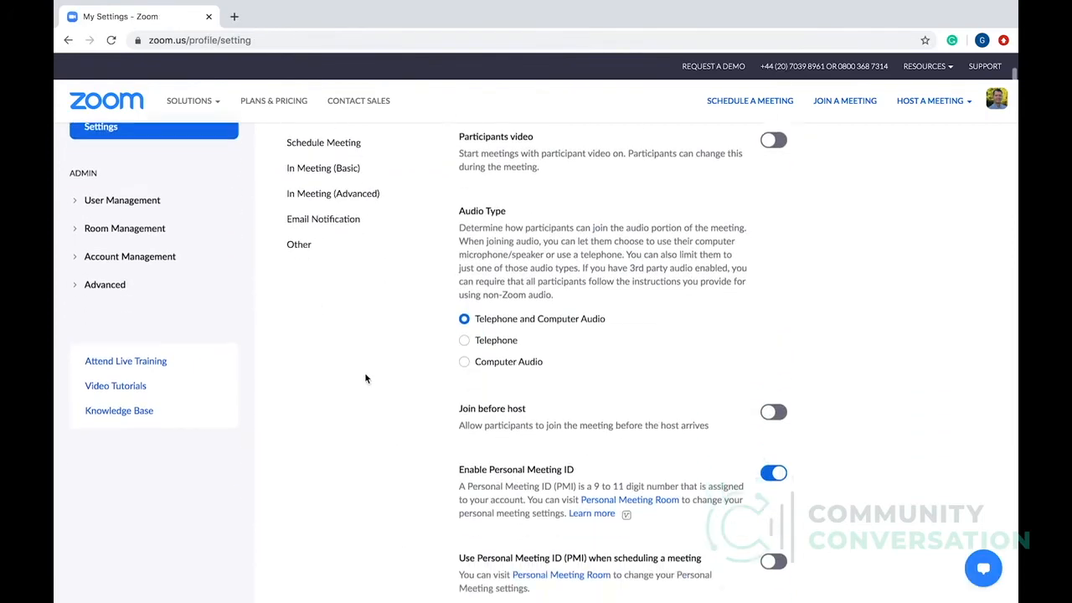
pyautogui.scroll(-3)
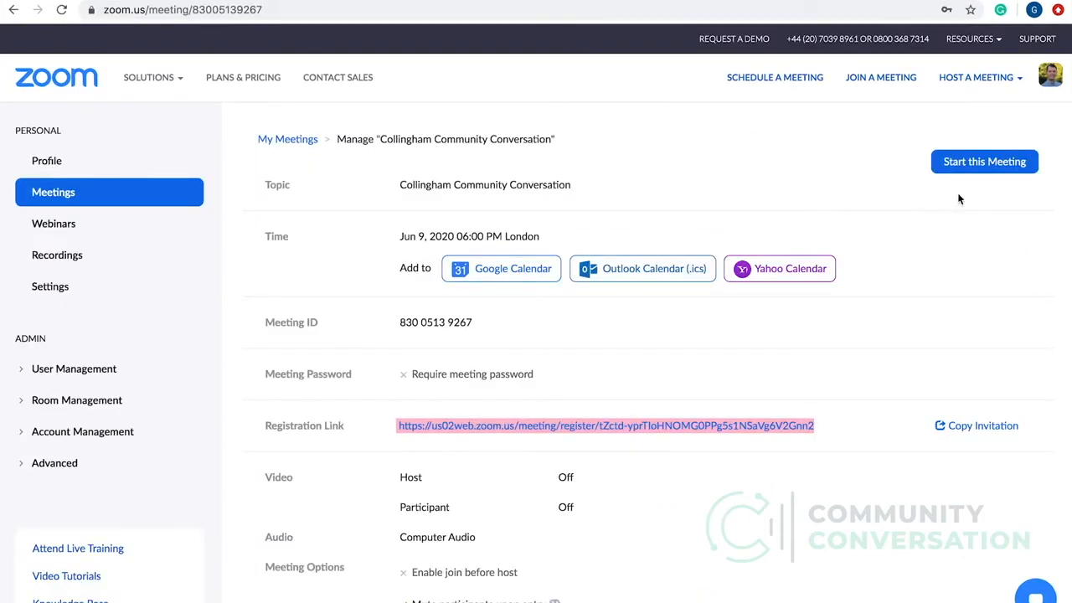
pyautogui.moveTo(941, 193)
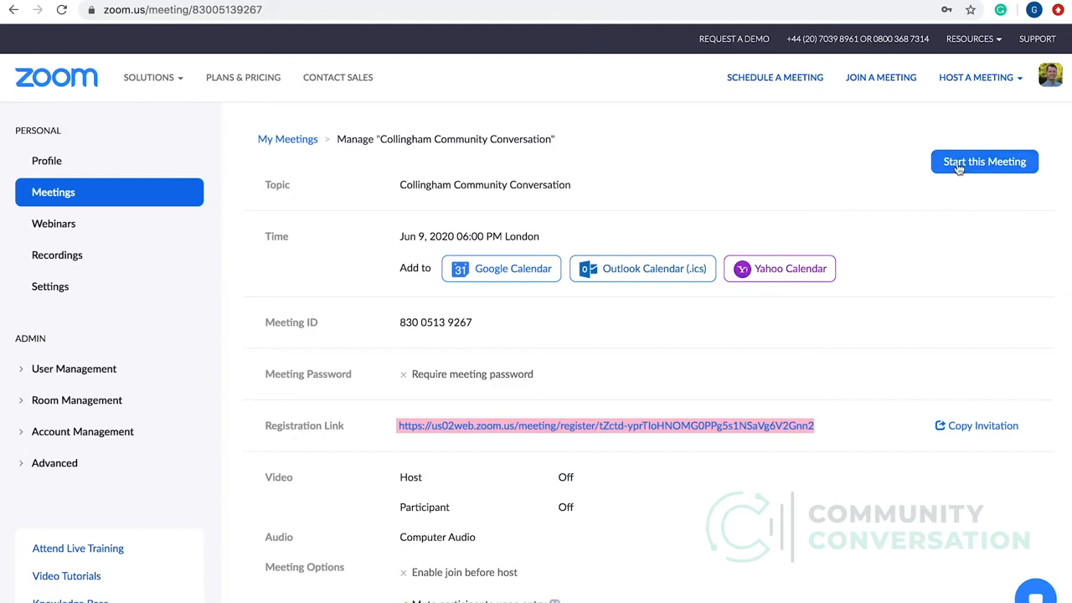
pyautogui.moveTo(792, 242)
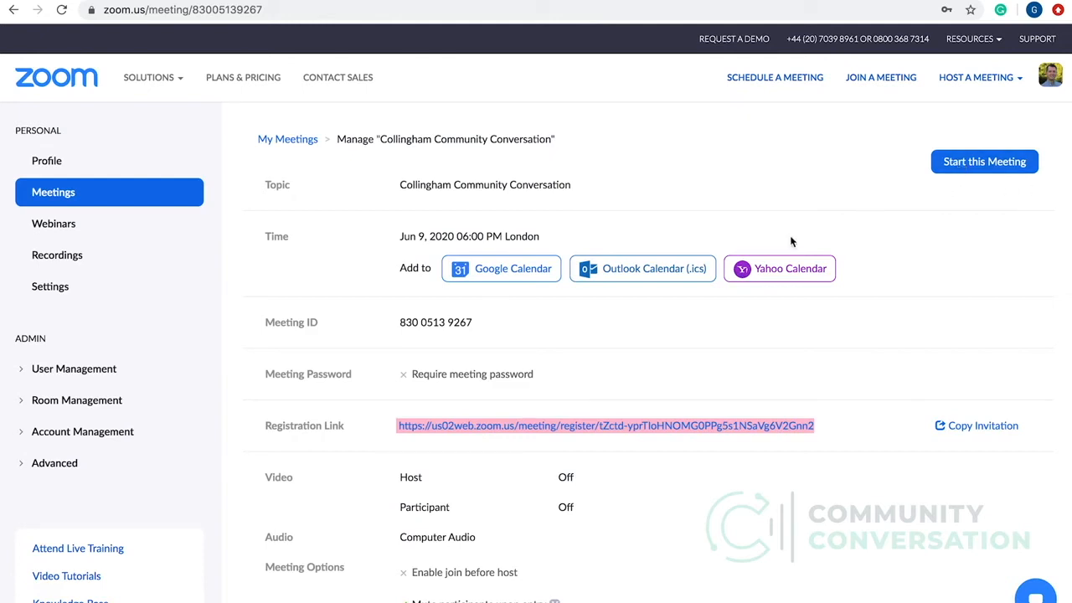
# - Launch the Collingham Community Conversation meeting in the Zoom desktop app
pyautogui.click(984, 161)
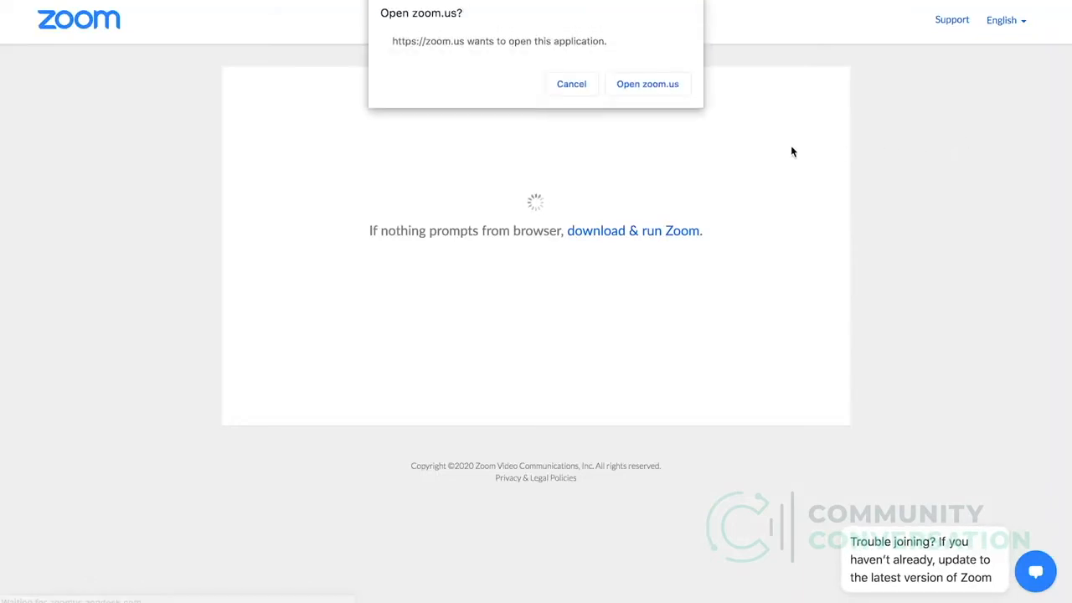
pyautogui.click(646, 84)
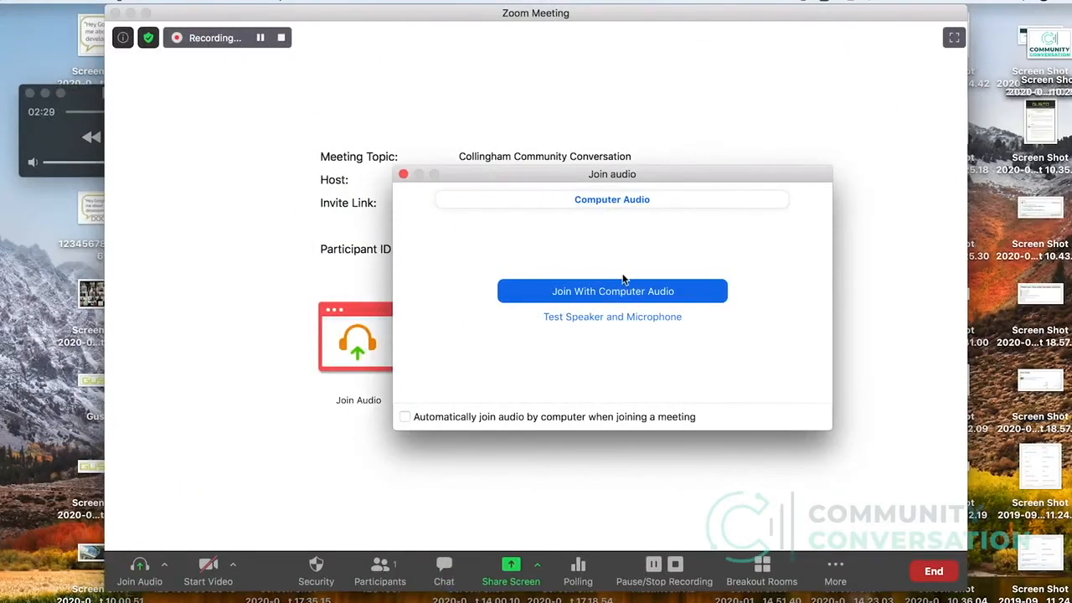
# - Join with computer audio, share the 'Preview - CC 28/05.jpg' agenda image, then stop sharing
pyautogui.click(612, 291)
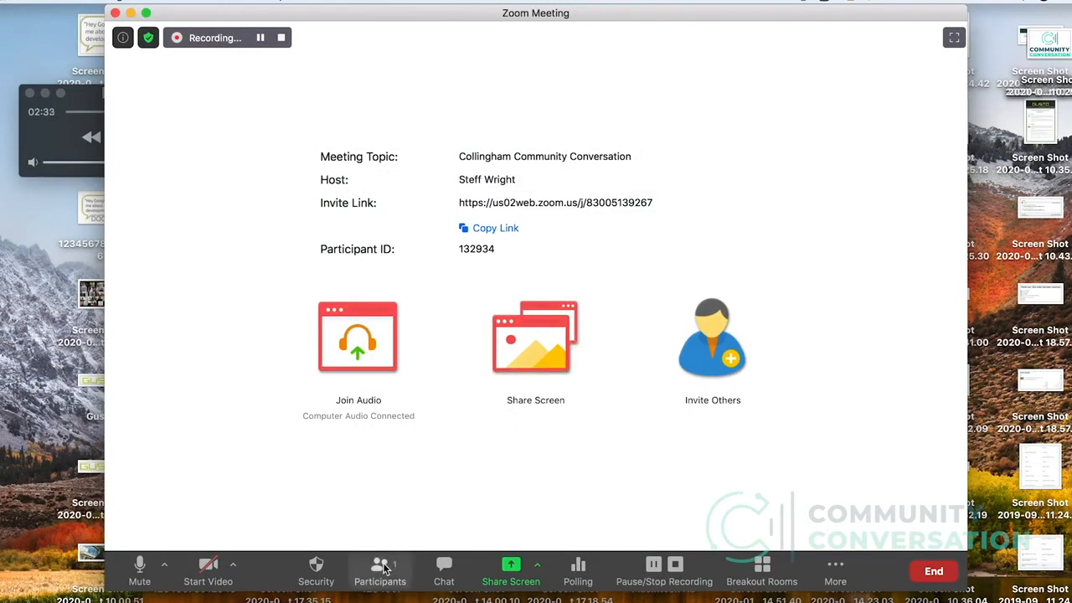
pyautogui.click(380, 569)
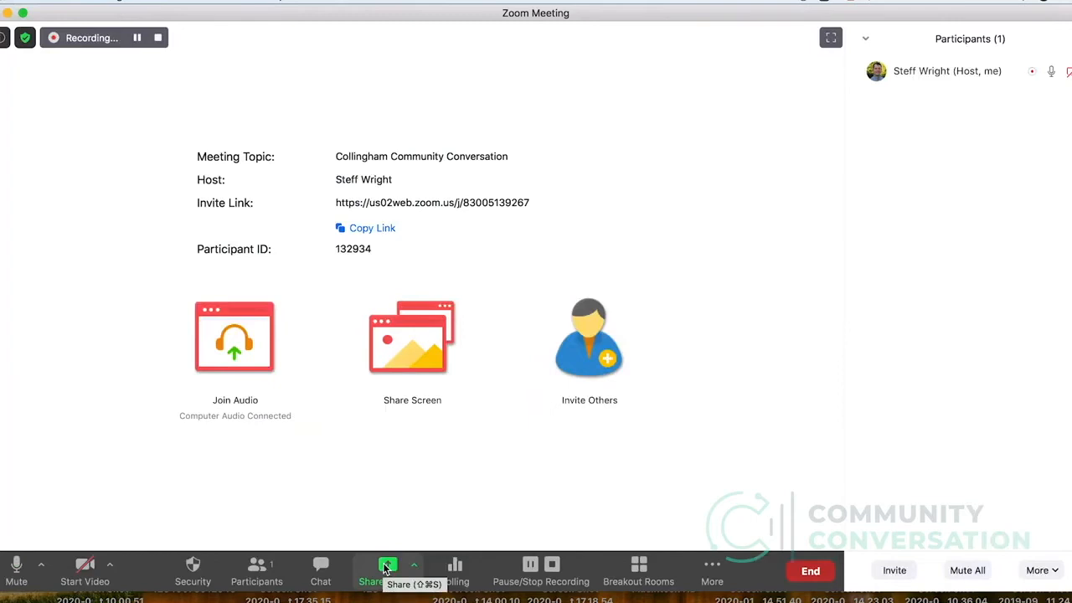
pyautogui.click(387, 570)
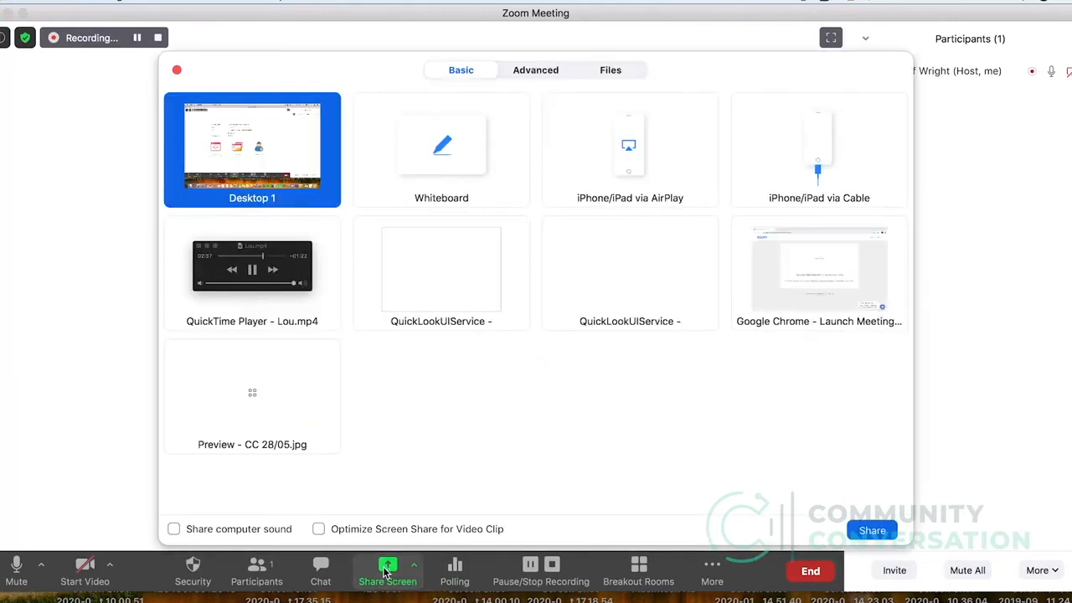
pyautogui.click(252, 394)
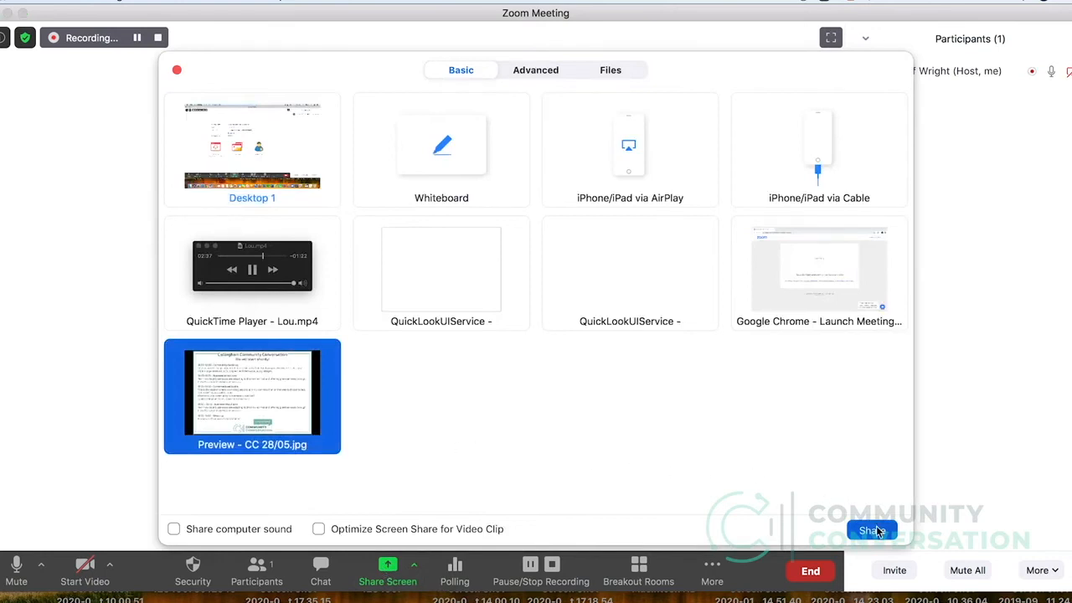
pyautogui.click(871, 530)
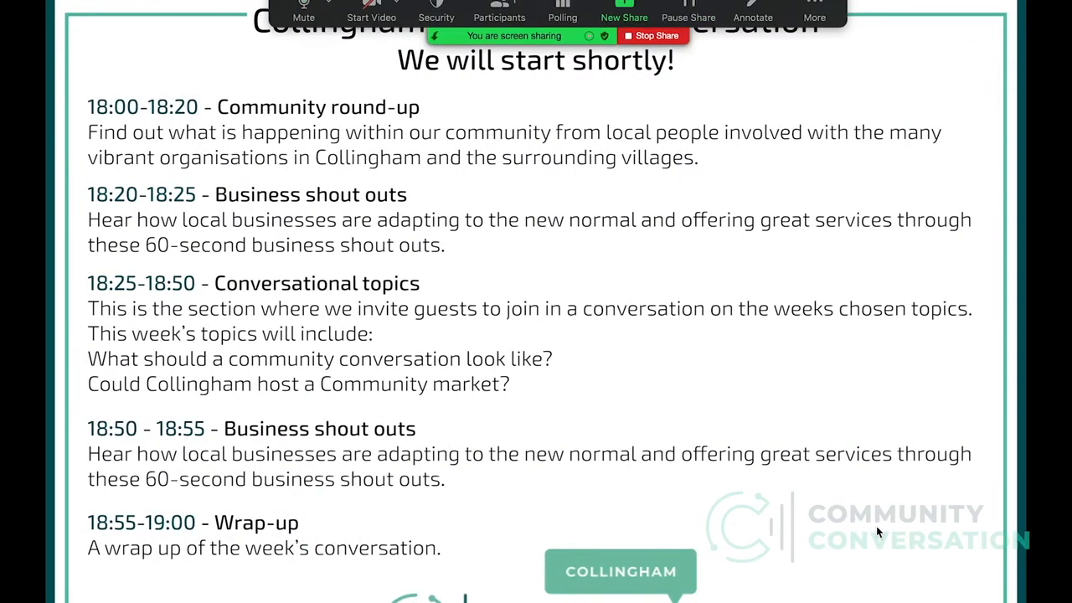
pyautogui.click(653, 35)
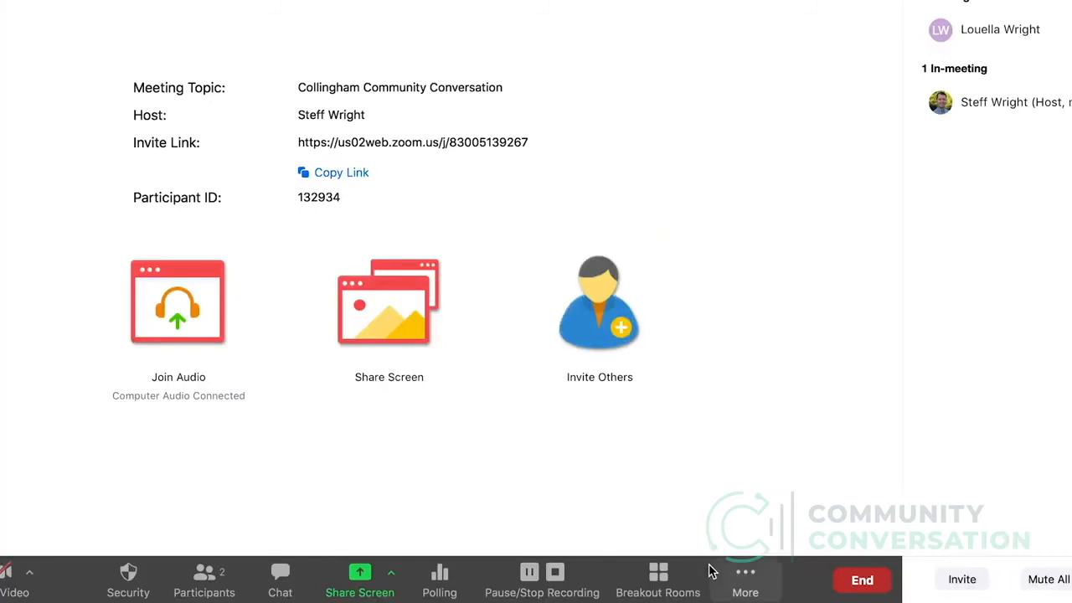
pyautogui.click(744, 579)
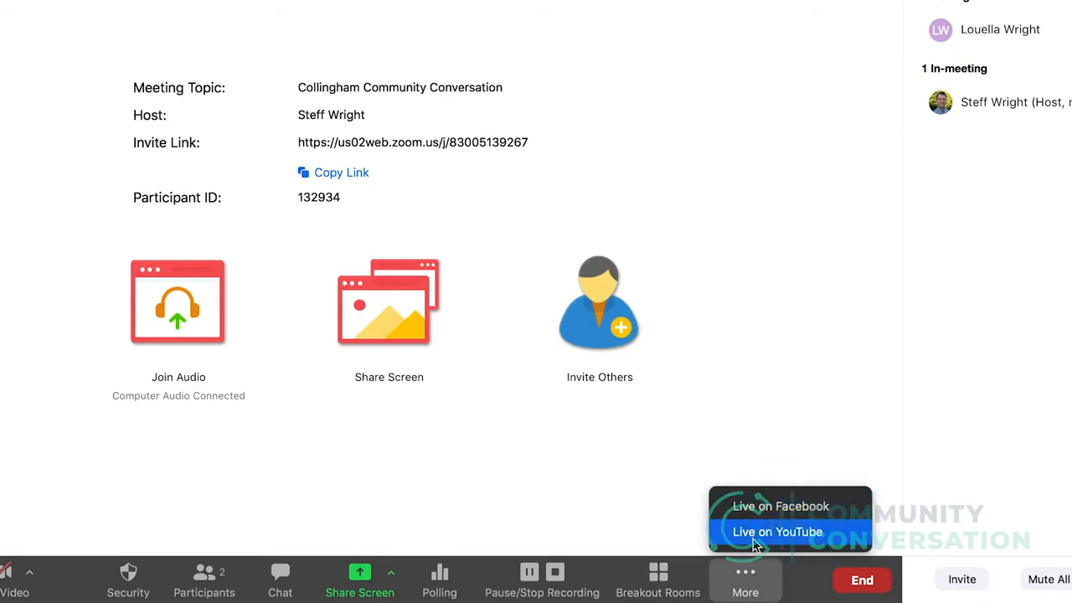
pyautogui.click(745, 578)
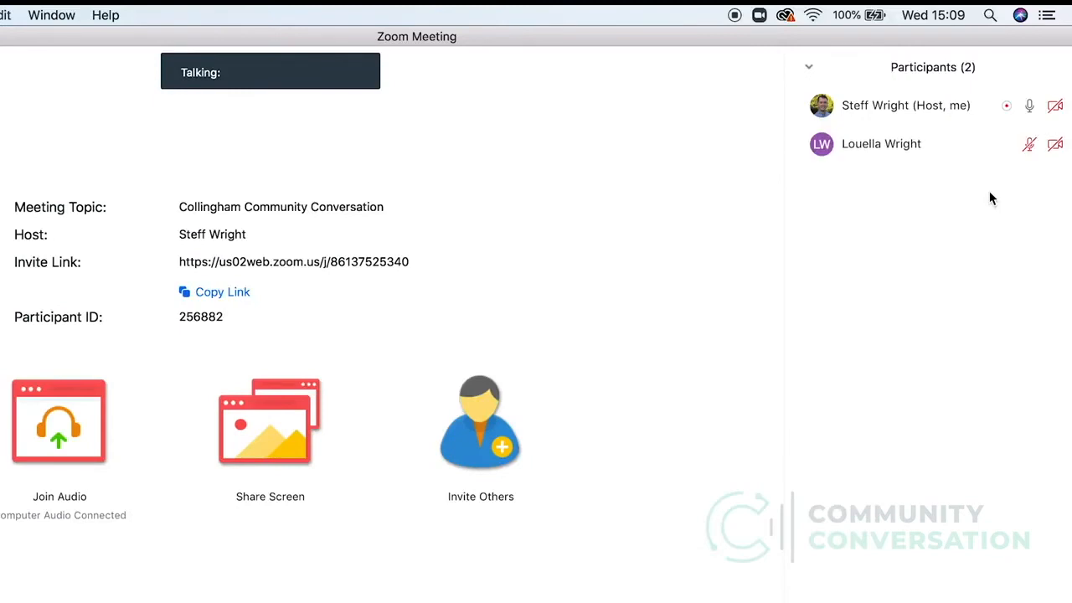
pyautogui.moveTo(881, 143)
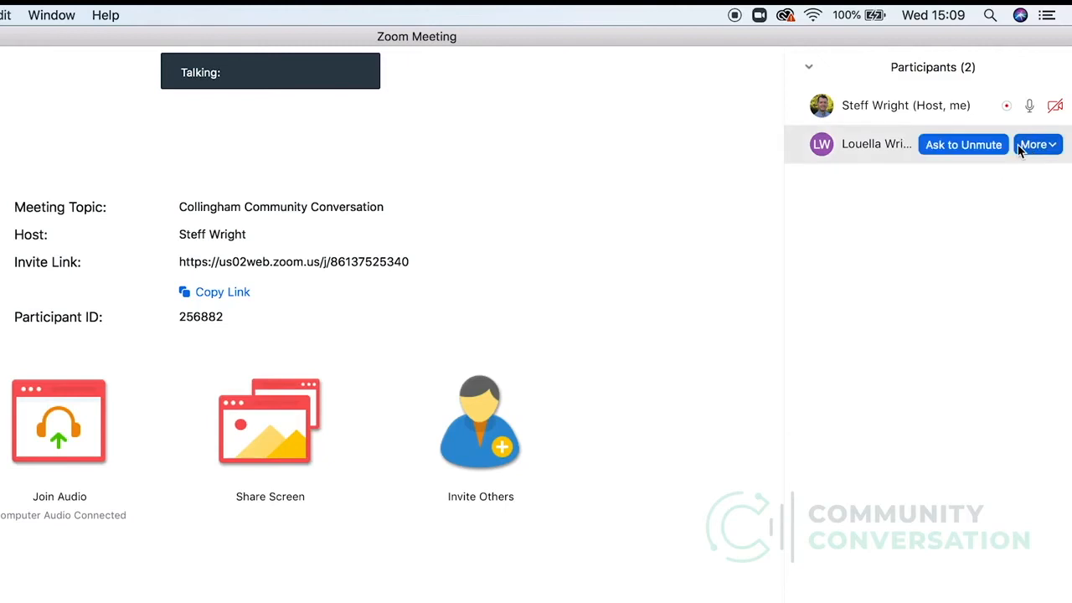
pyautogui.moveTo(999, 144)
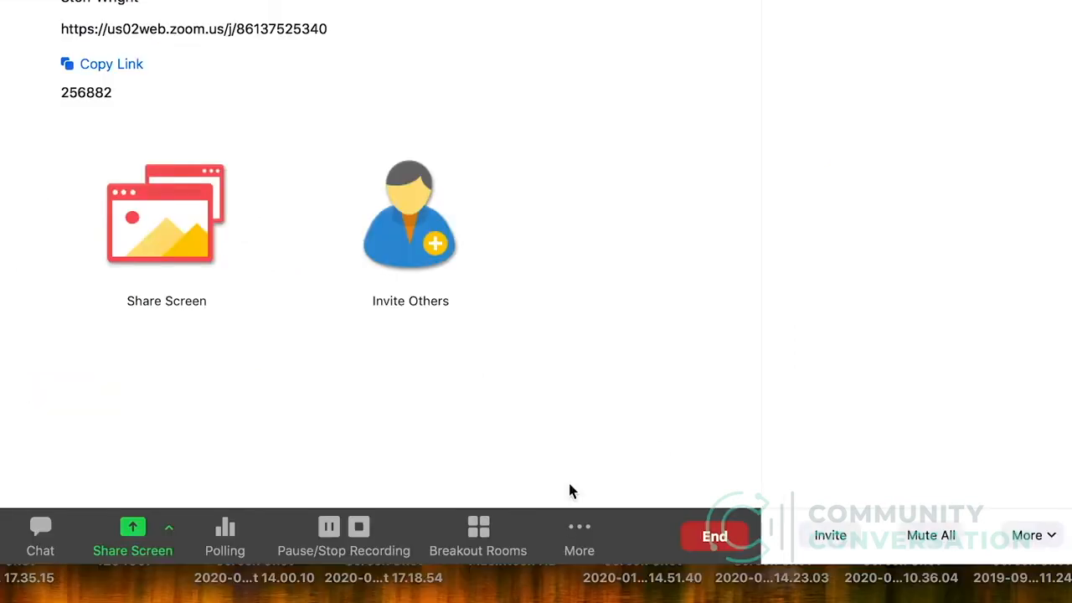
pyautogui.moveTo(41, 531)
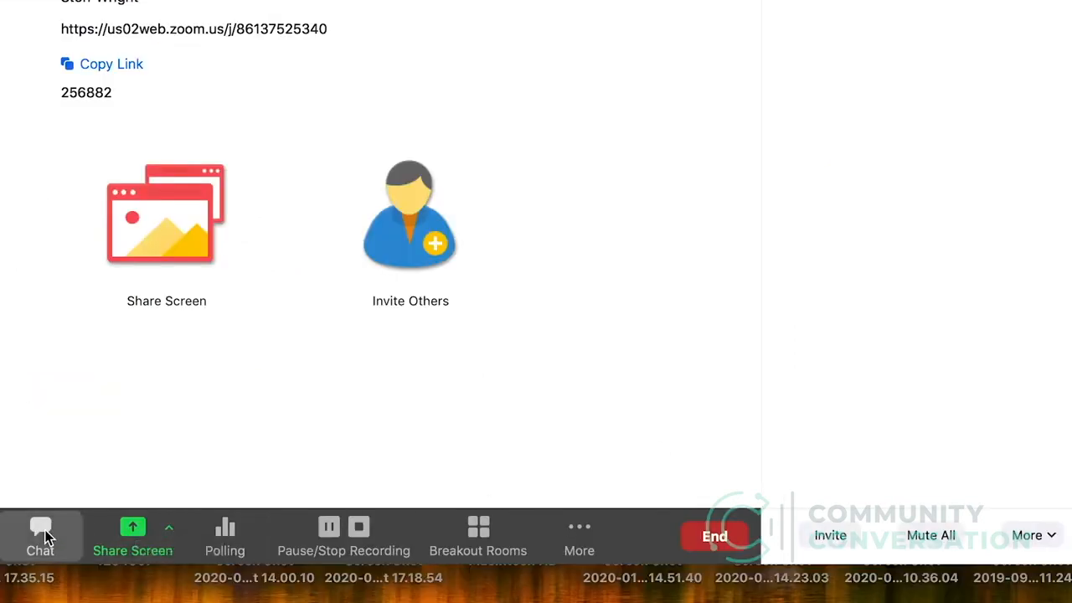
# - Send 'Hi Everyone! Welcome to the conversation' to Everyone in the meeting chat
pyautogui.click(41, 536)
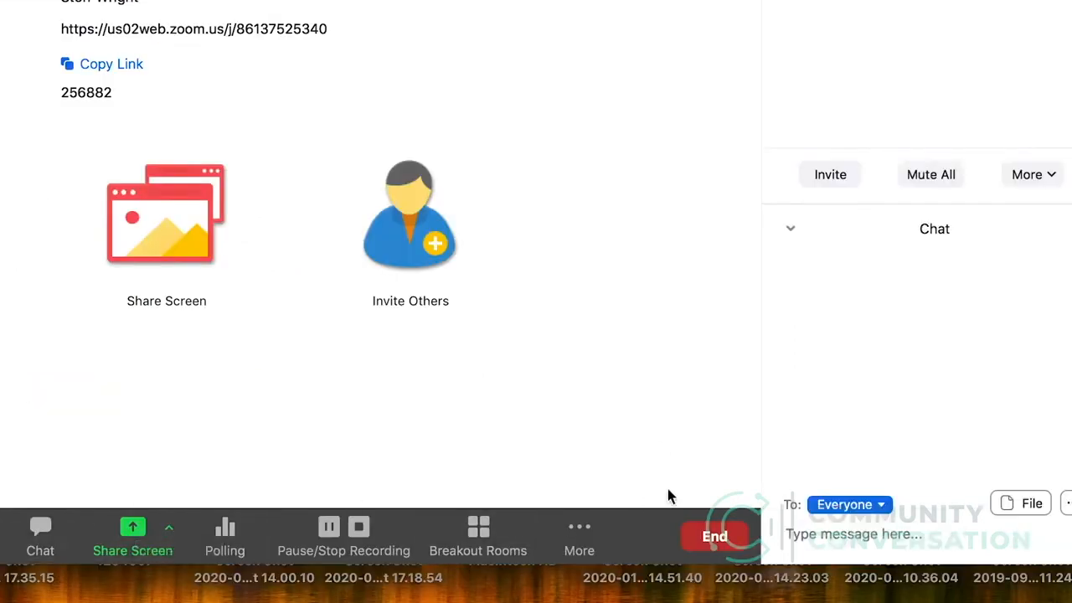
pyautogui.click(850, 504)
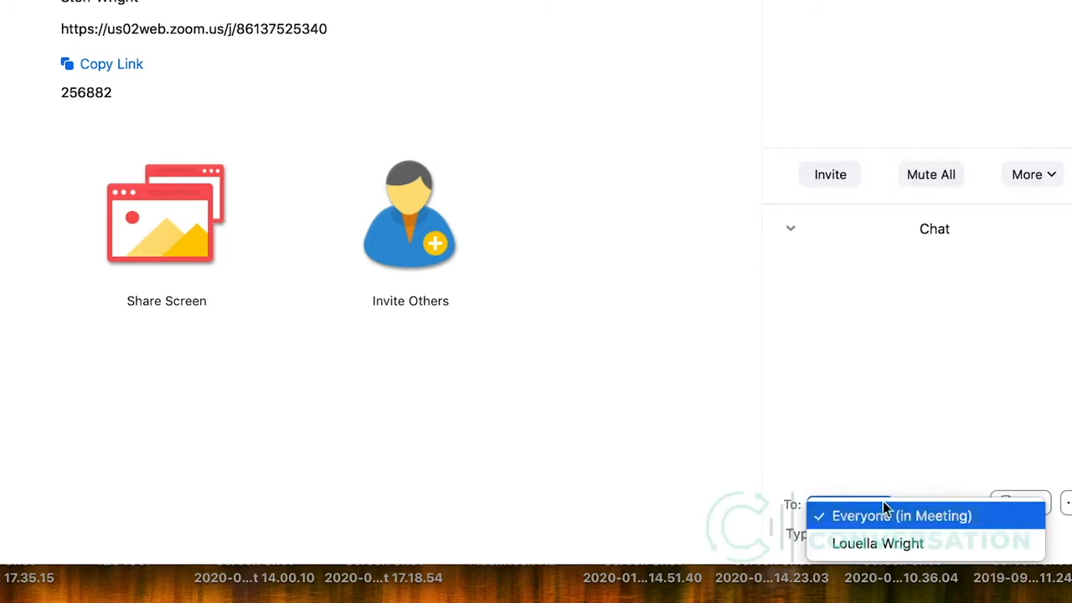
pyautogui.click(902, 515)
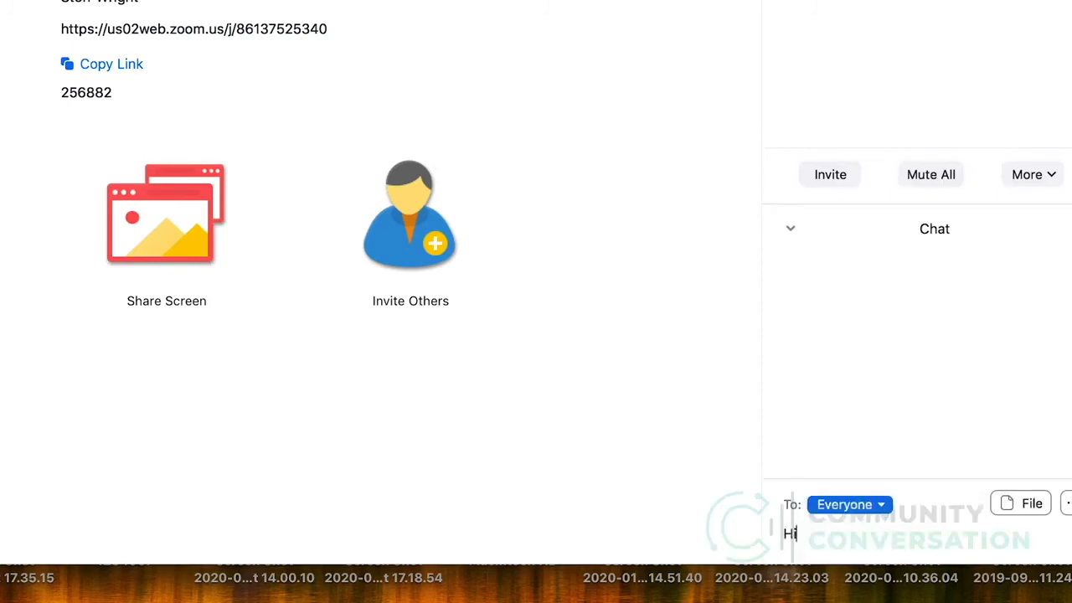
pyautogui.write('Everyone')
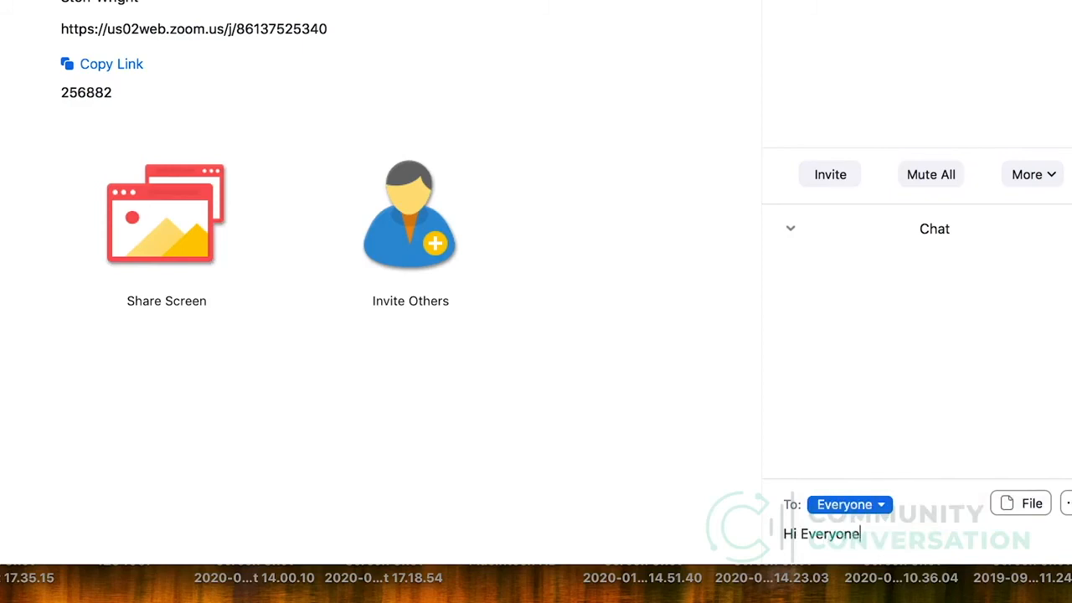
pyautogui.write('! Welcome')
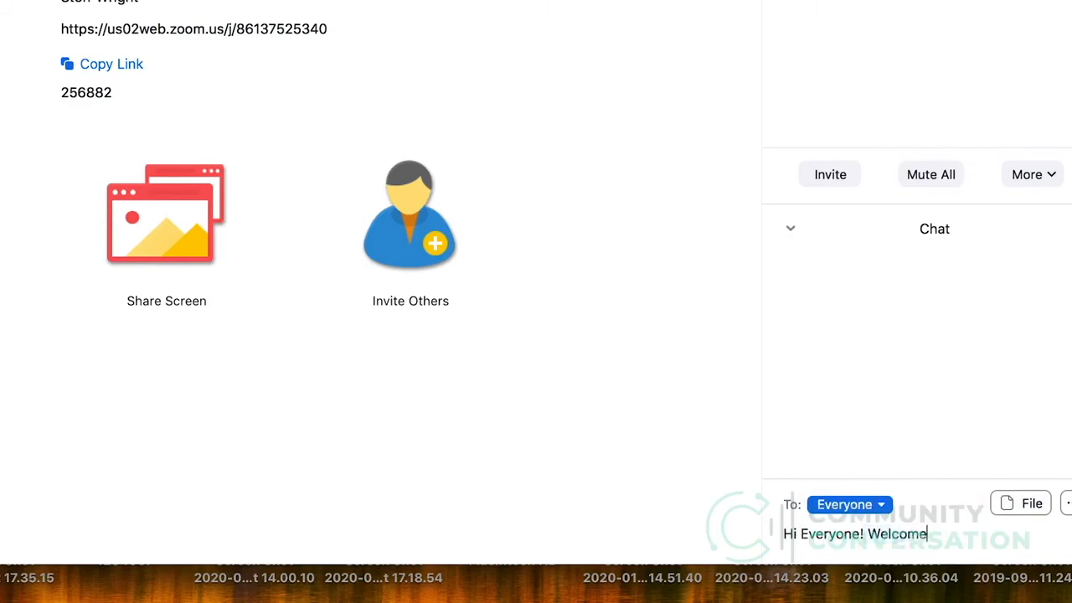
pyautogui.write('to the convers')
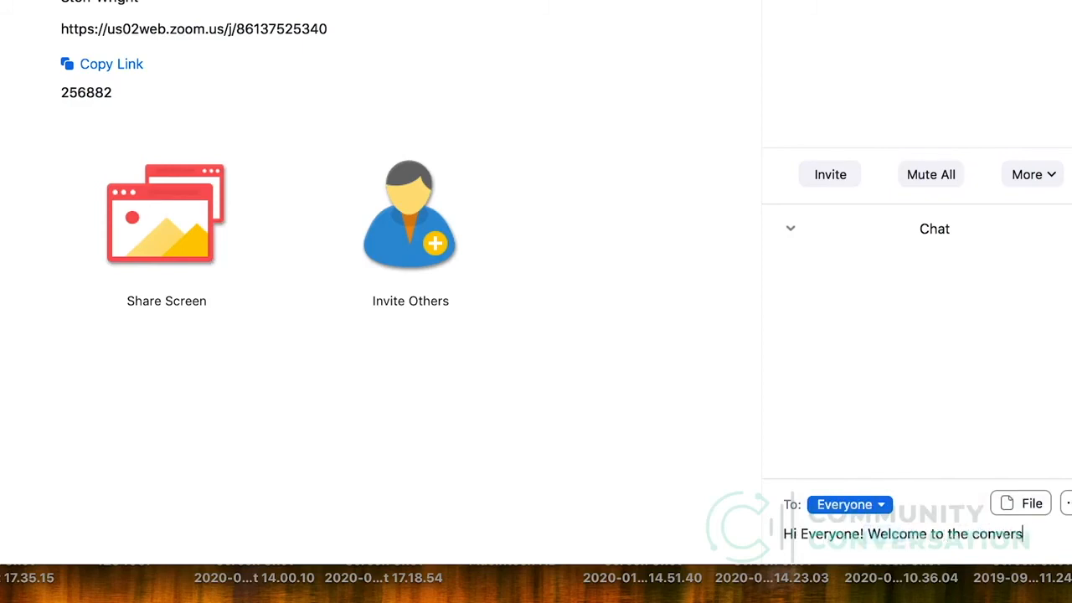
pyautogui.write('ation')
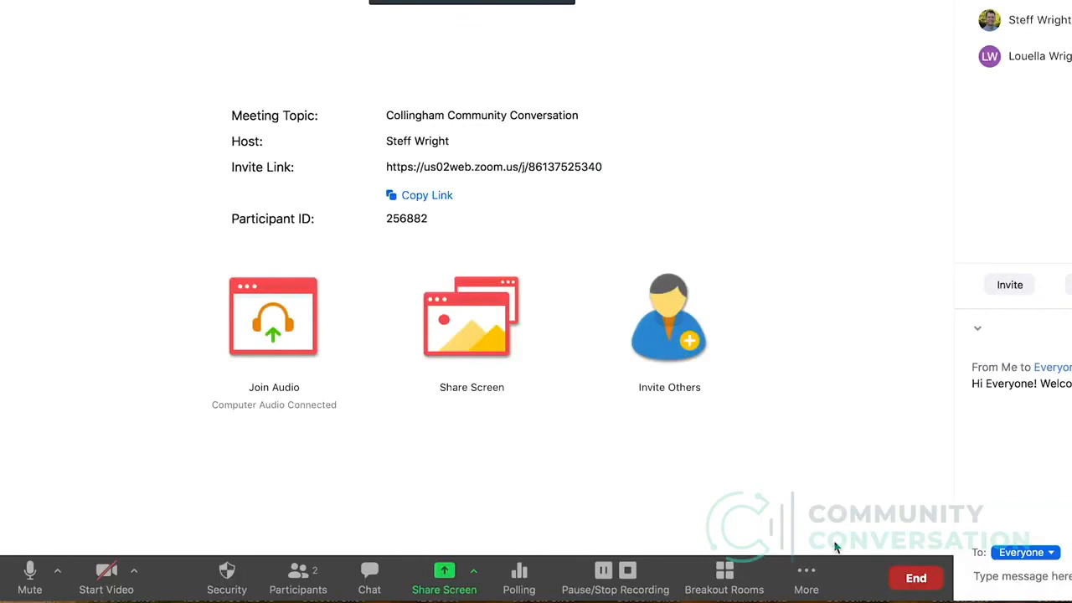
pyautogui.moveTo(603, 578)
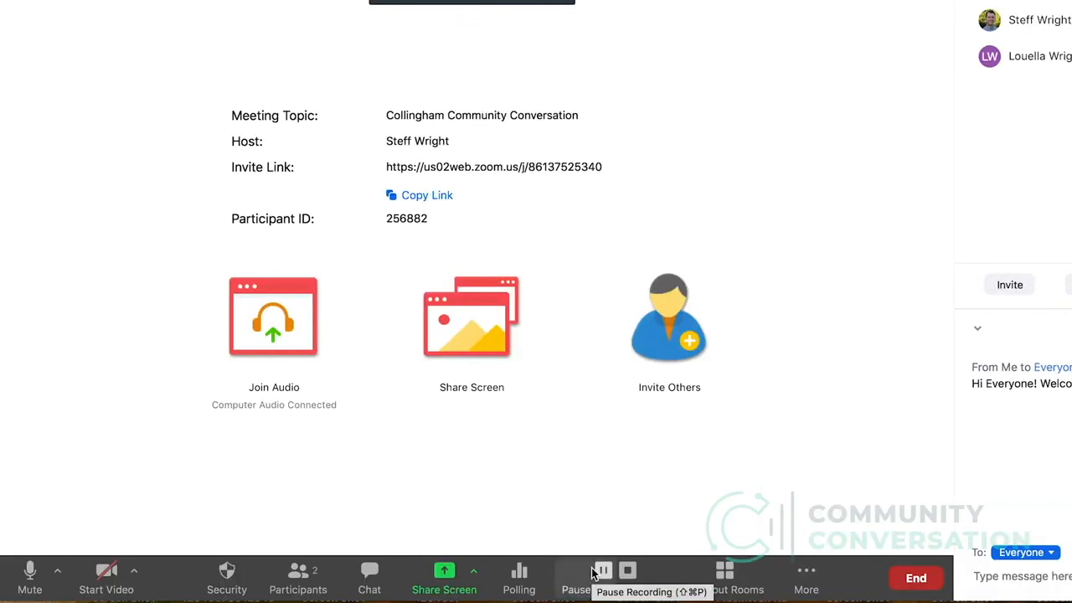
pyautogui.moveTo(443, 578)
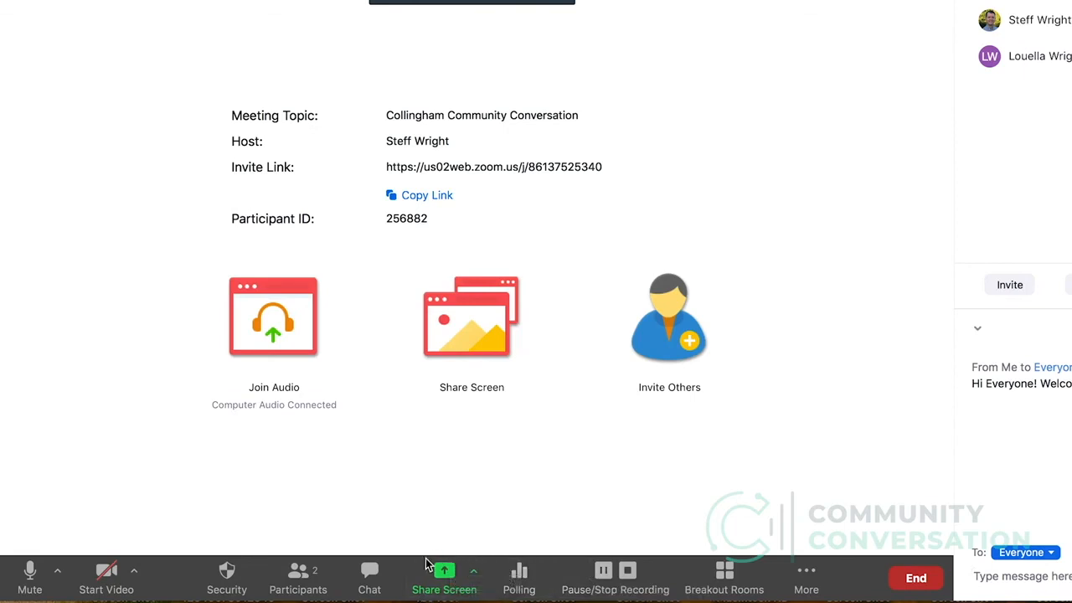
pyautogui.moveTo(490, 586)
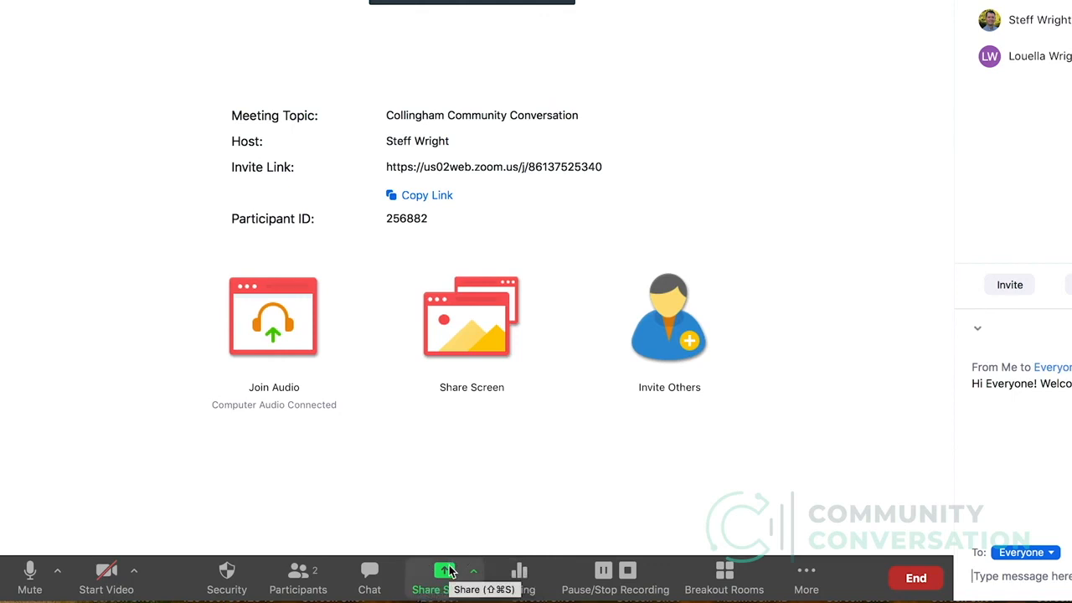
# - Open the Share Screen window, then bring up the end-meeting options
pyautogui.click(445, 577)
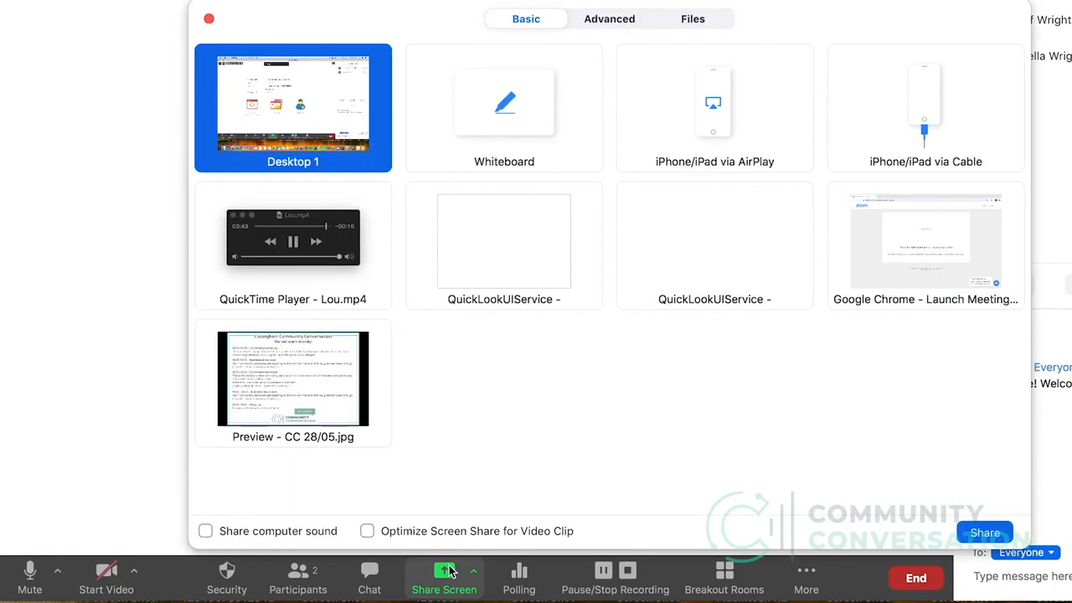
pyautogui.moveTo(356, 243)
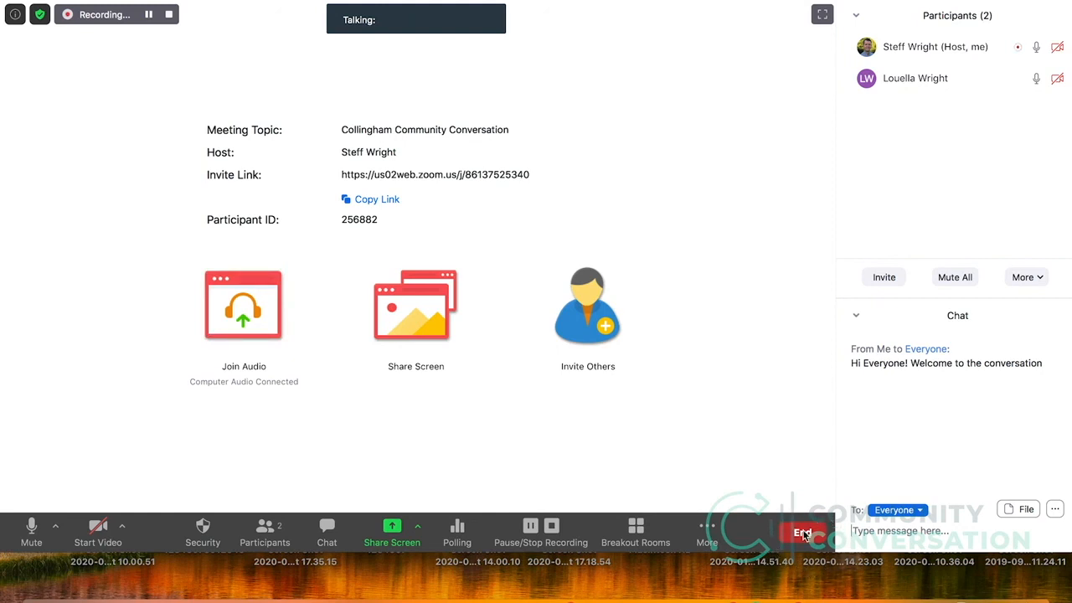
pyautogui.click(801, 533)
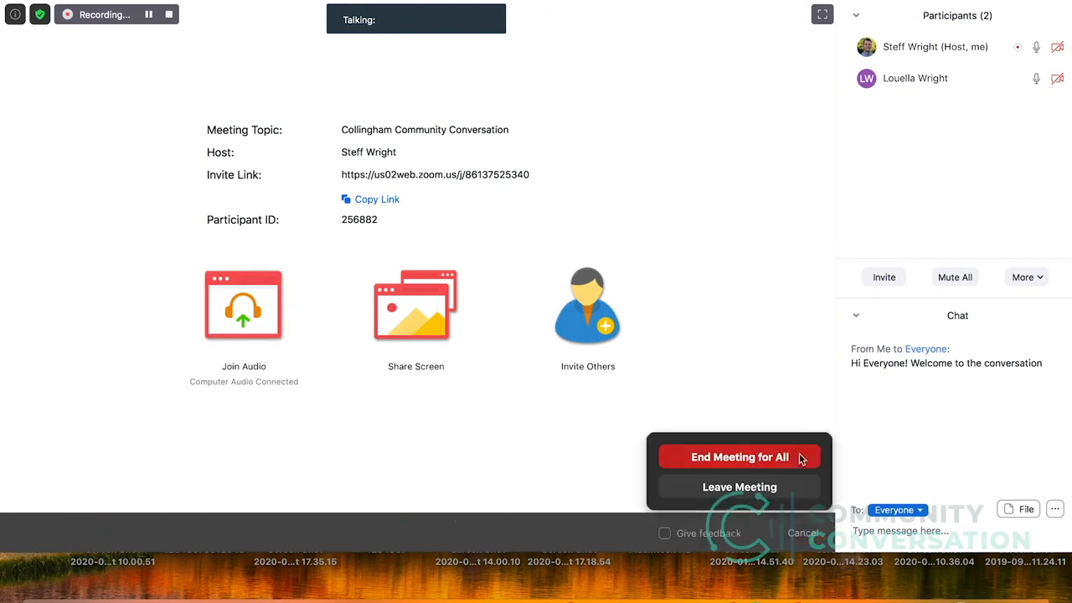